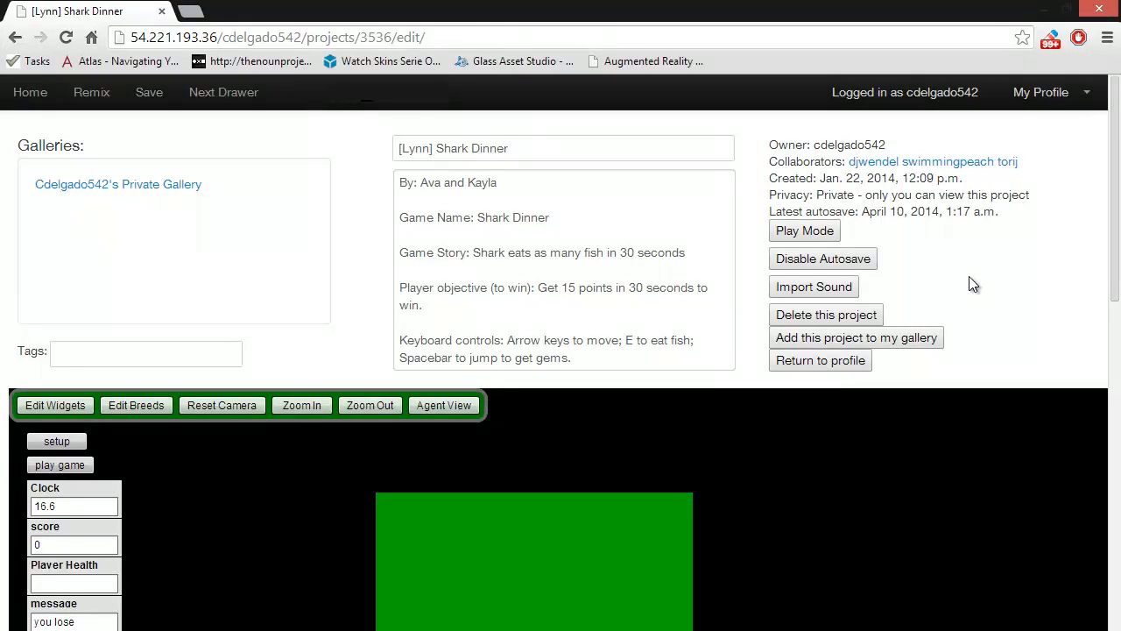
mouse_move(953, 278)
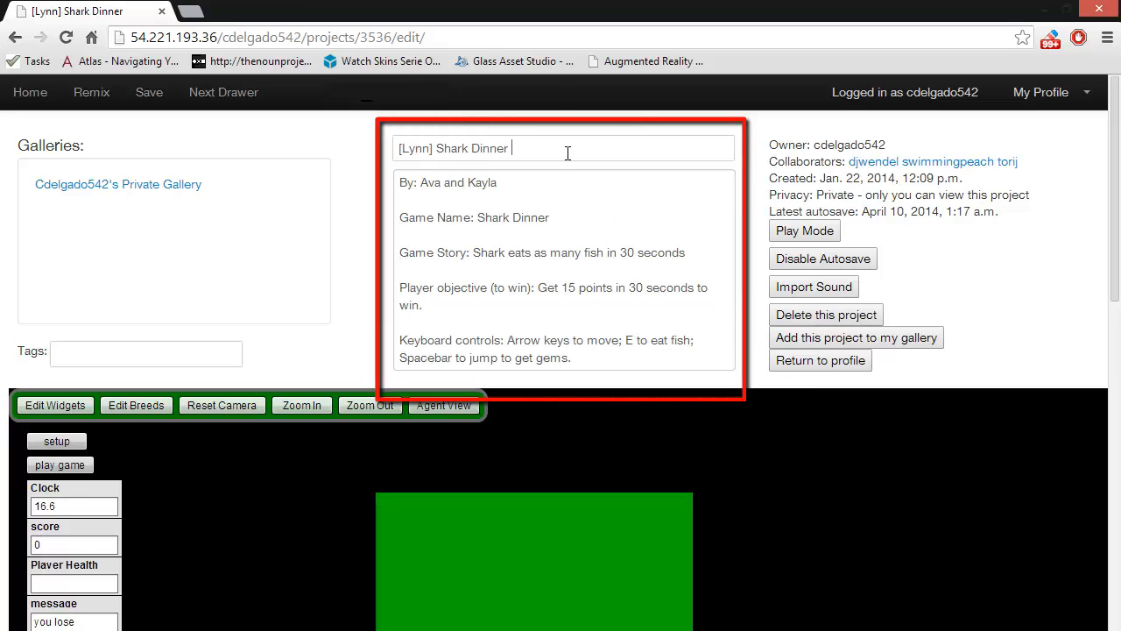
mouse_move(710, 236)
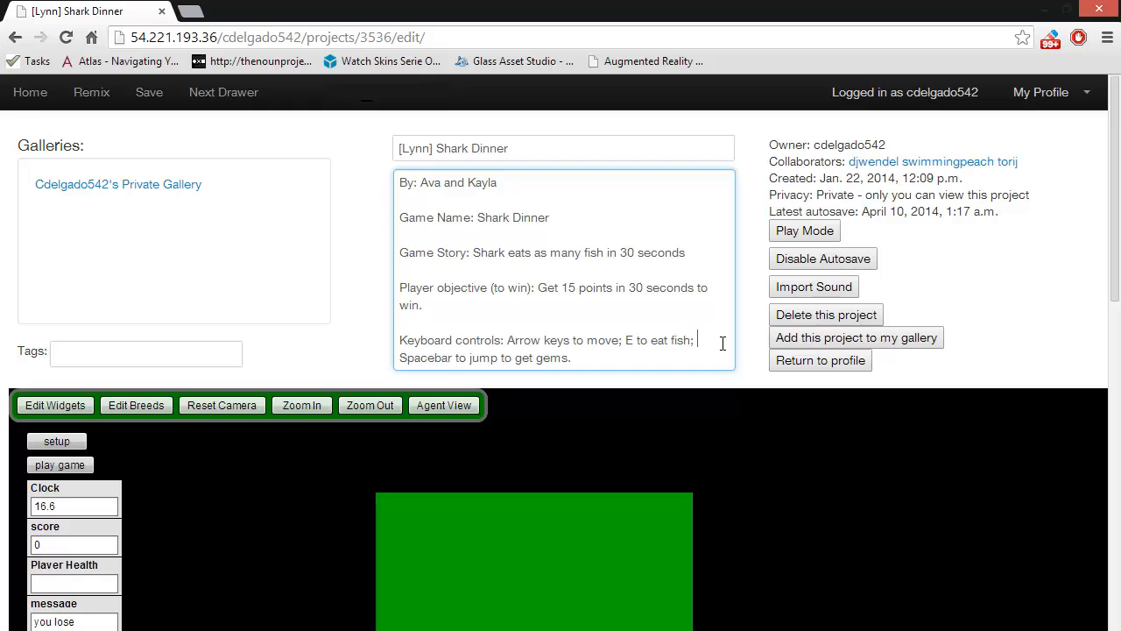
mouse_move(799, 340)
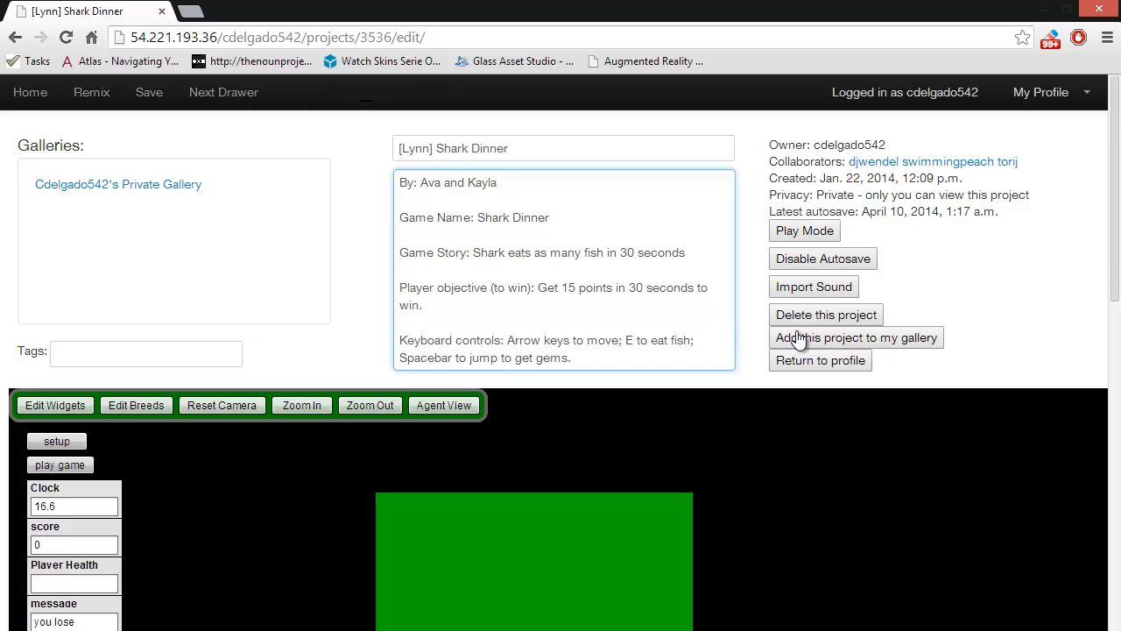
Scroll down to the Spaceland view with its Clock, score, Player Health and message widgets
scroll("down", 3)
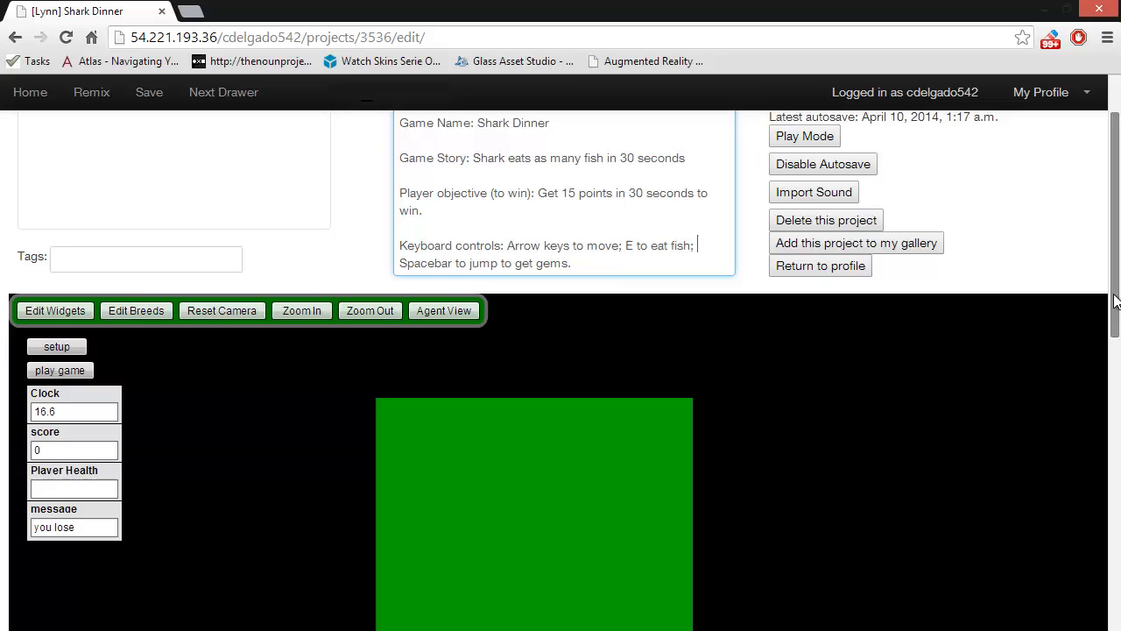
scroll("down", 3)
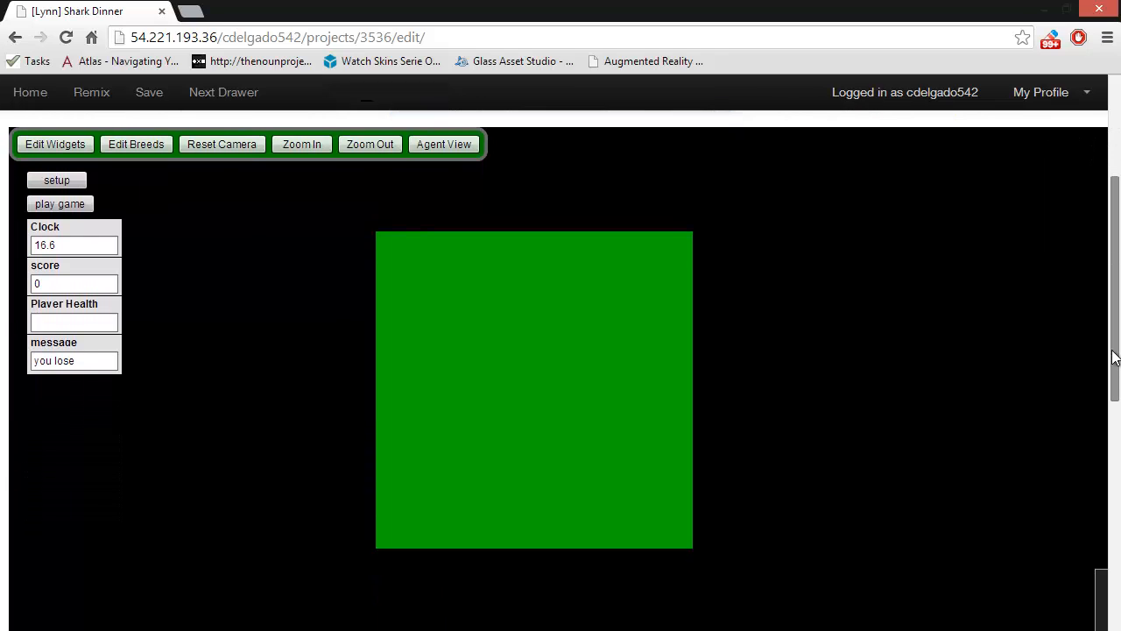
mouse_move(393, 566)
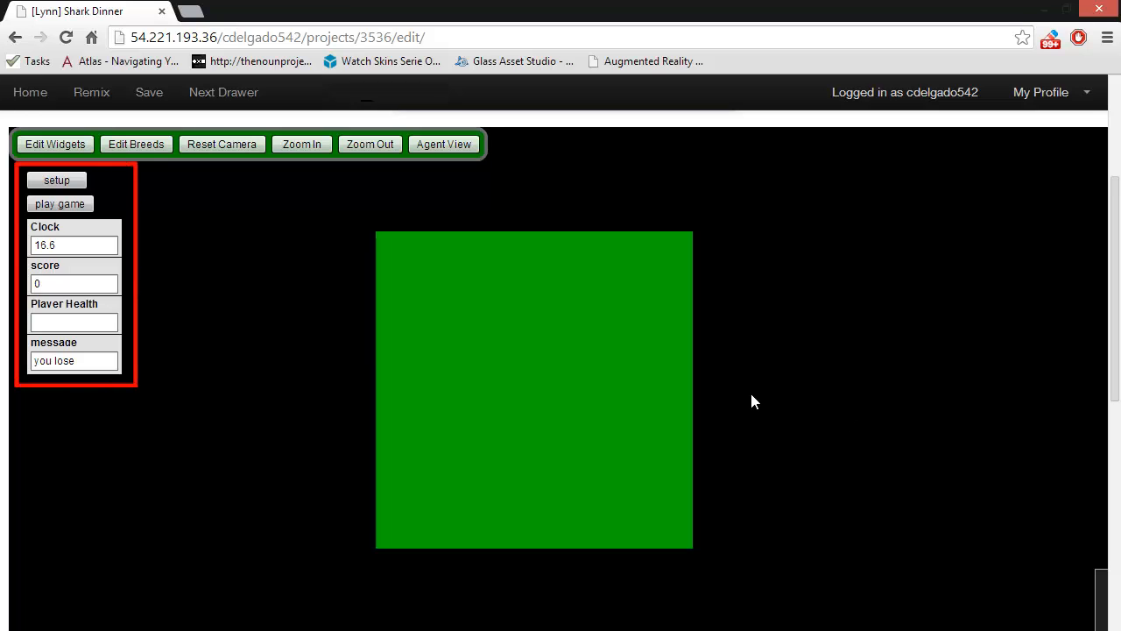
mouse_move(203, 308)
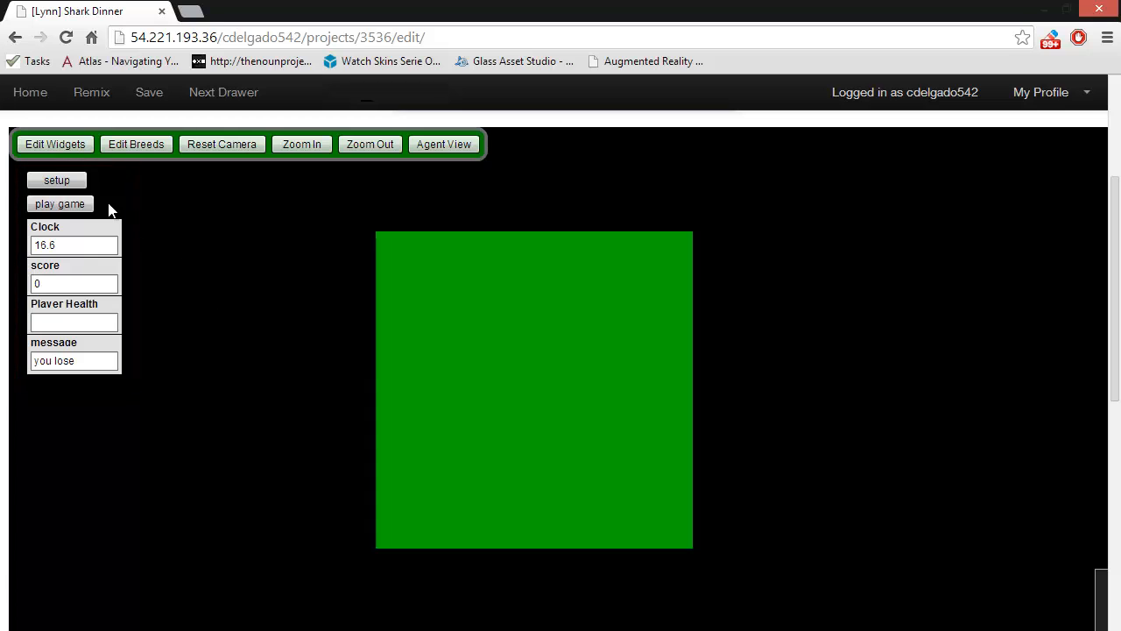
Run setup to fill the ocean with fish, gems and shark, then start the game
left_click(56, 178)
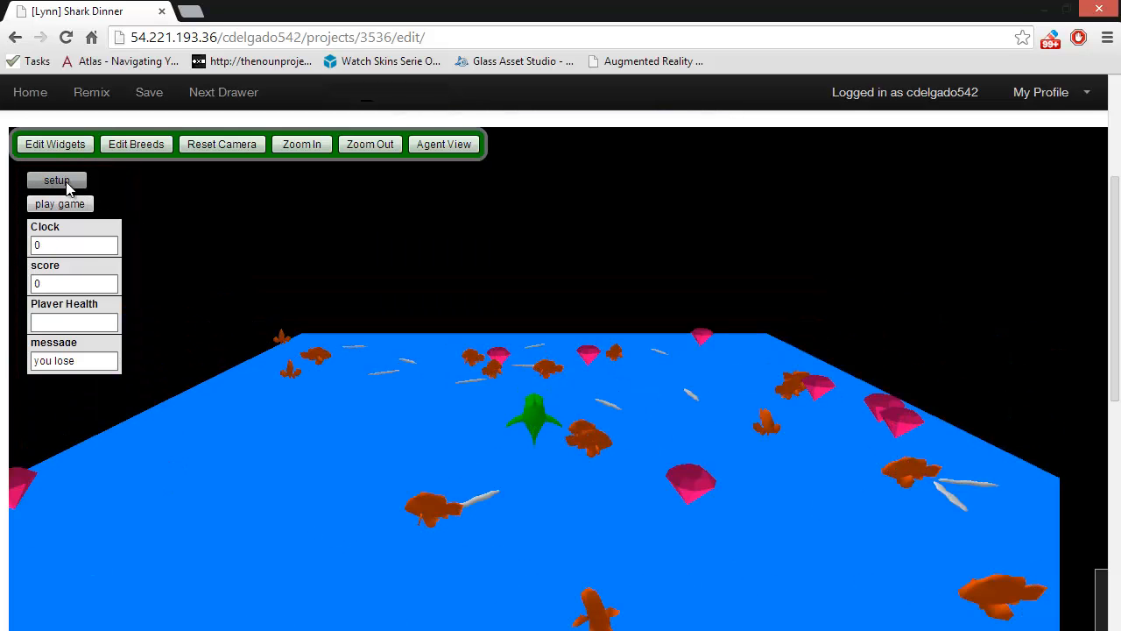
mouse_move(901, 277)
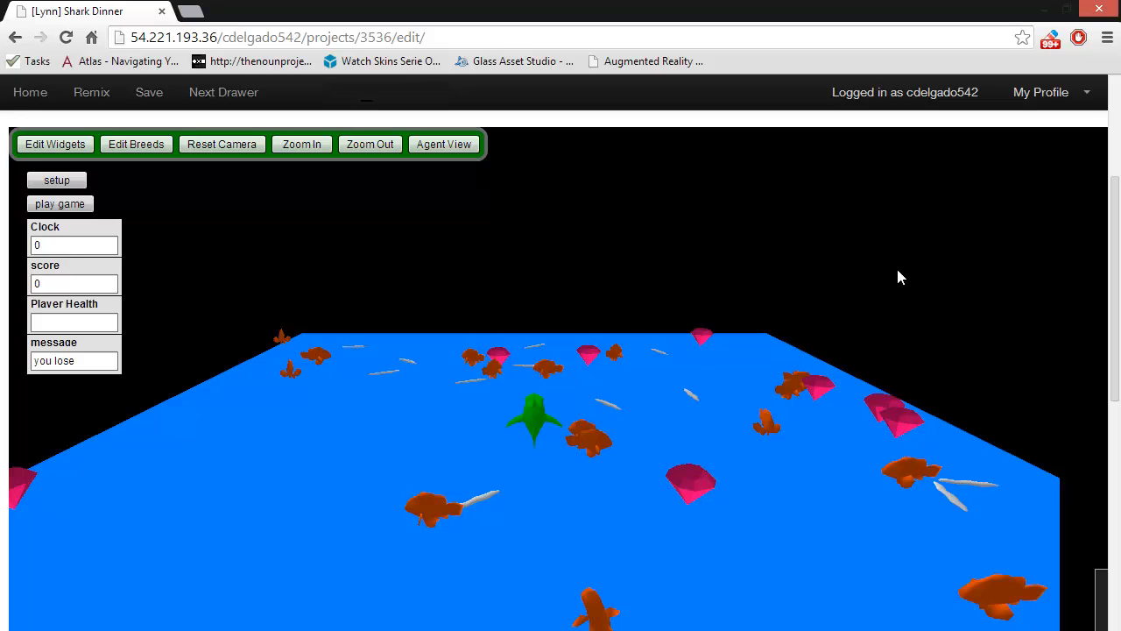
mouse_move(892, 275)
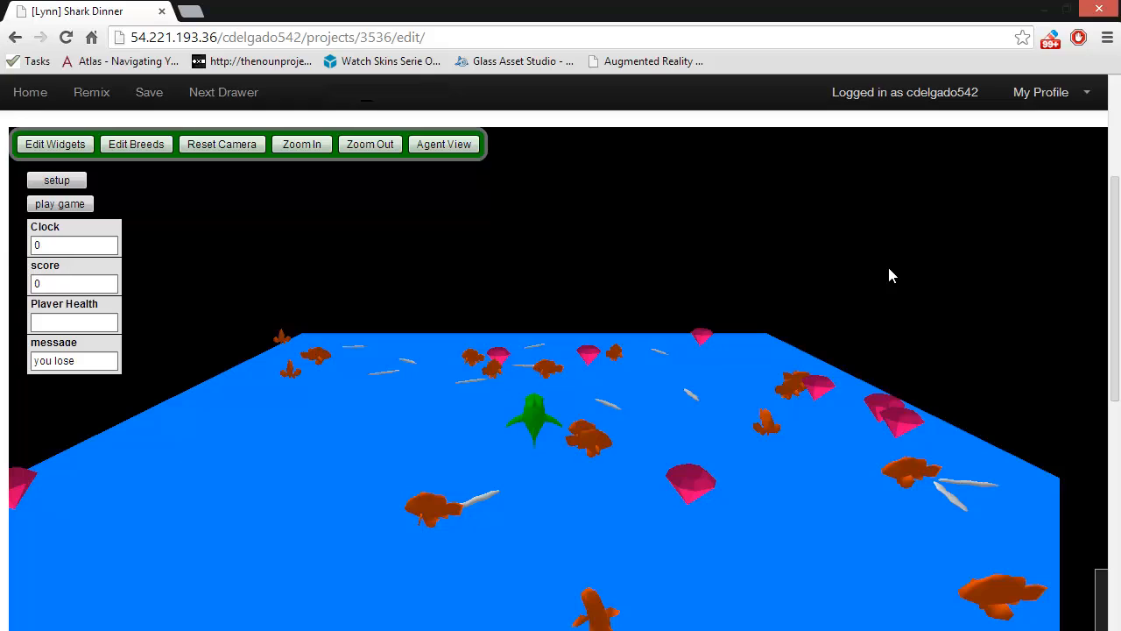
mouse_move(511, 270)
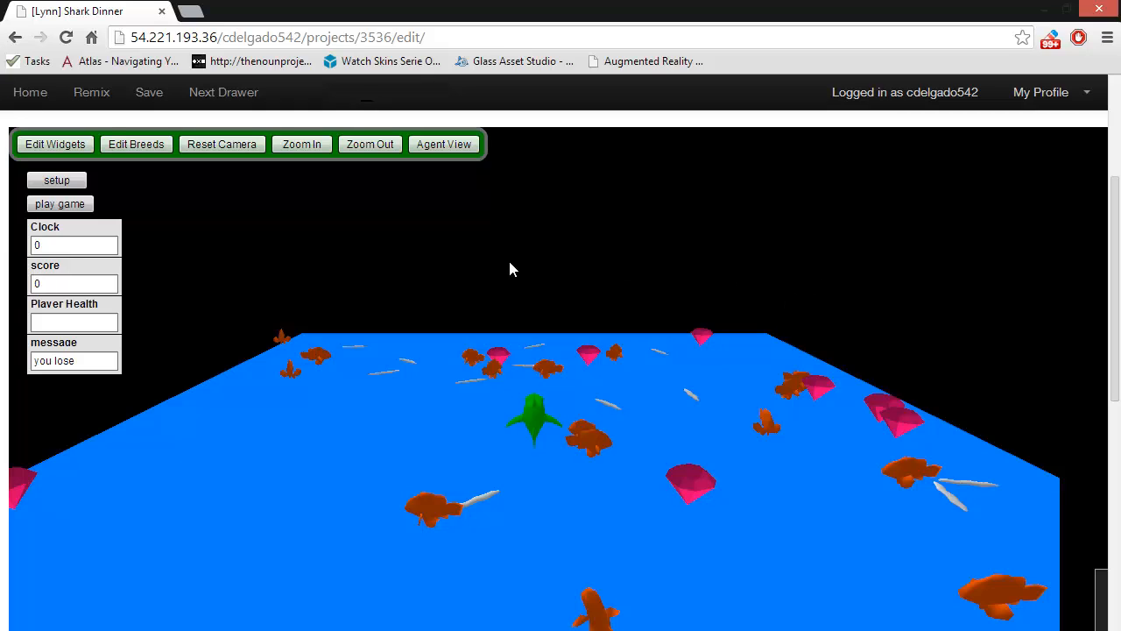
mouse_move(21, 199)
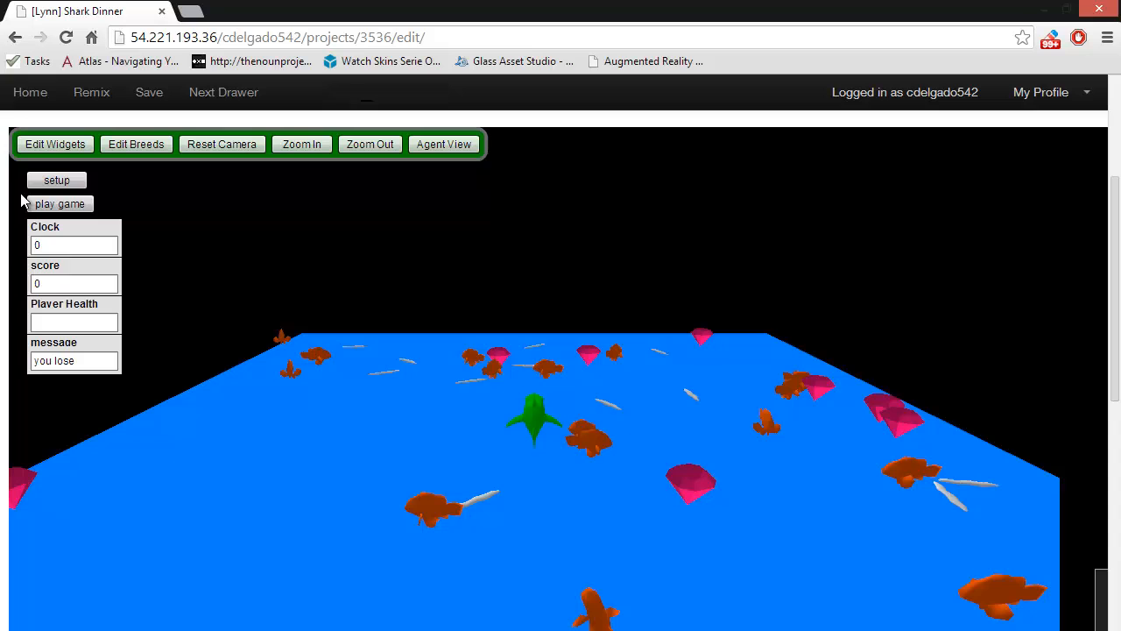
left_click(60, 203)
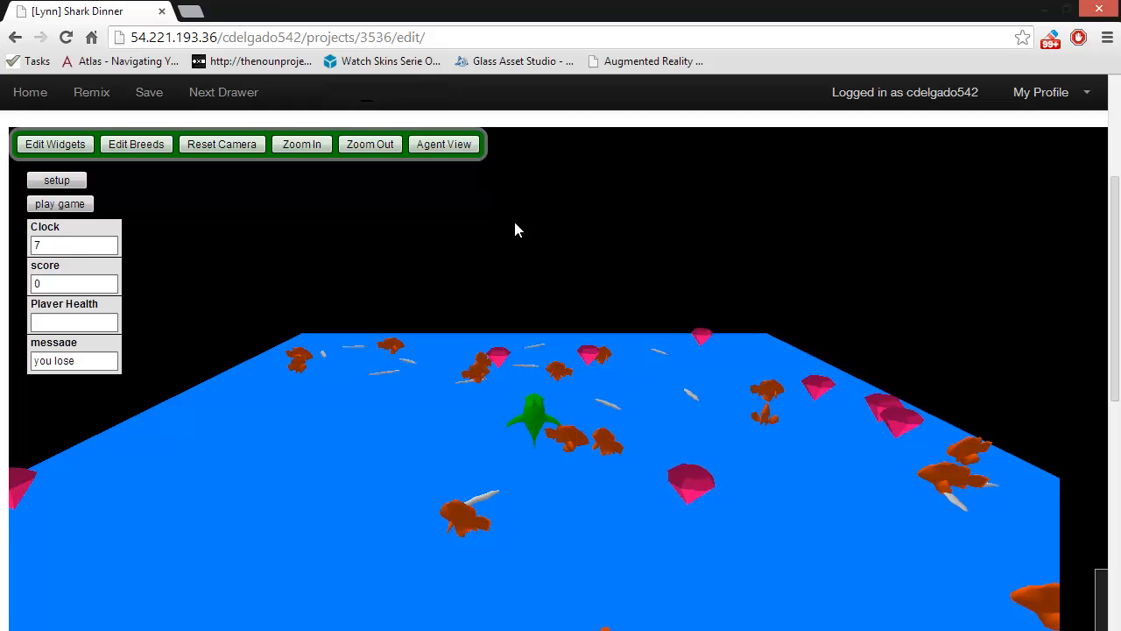
mouse_move(56, 143)
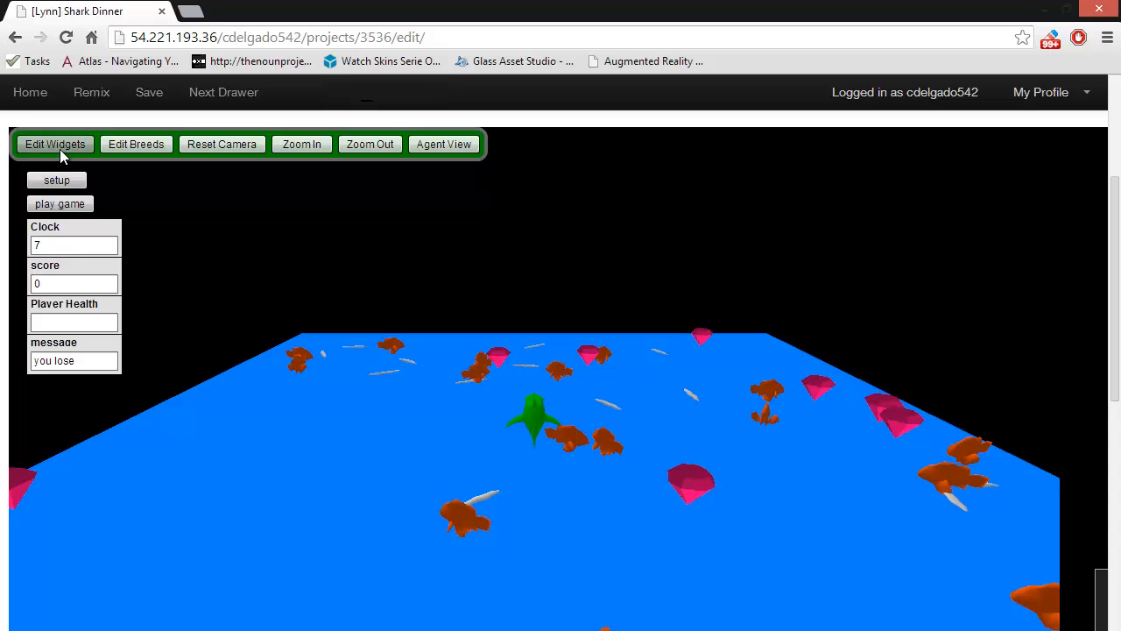
left_click(56, 144)
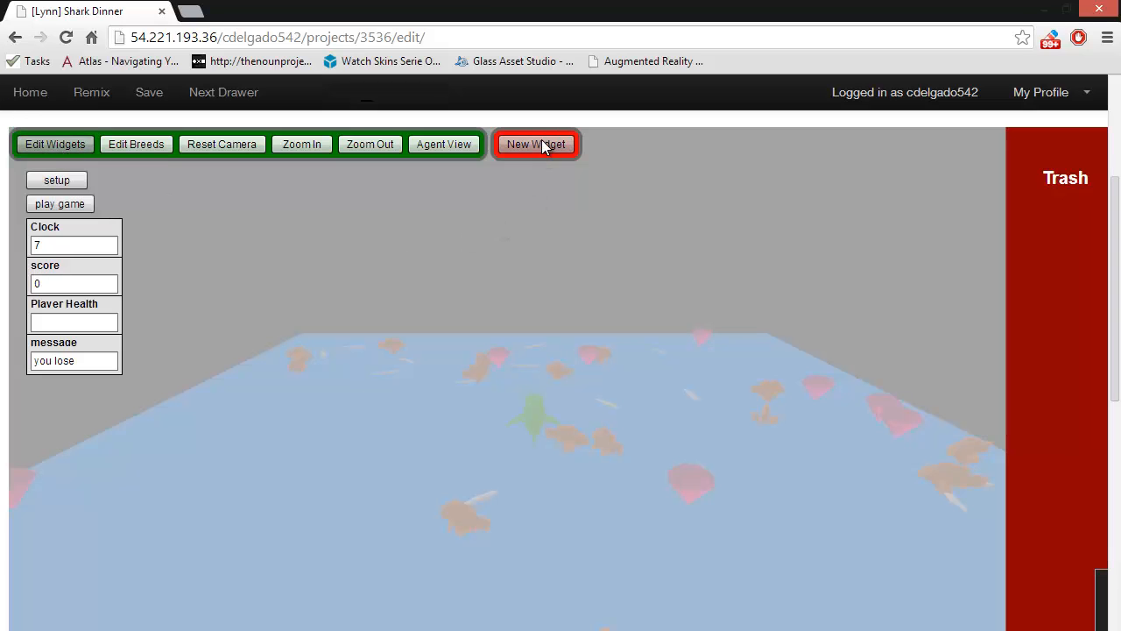
left_click(536, 144)
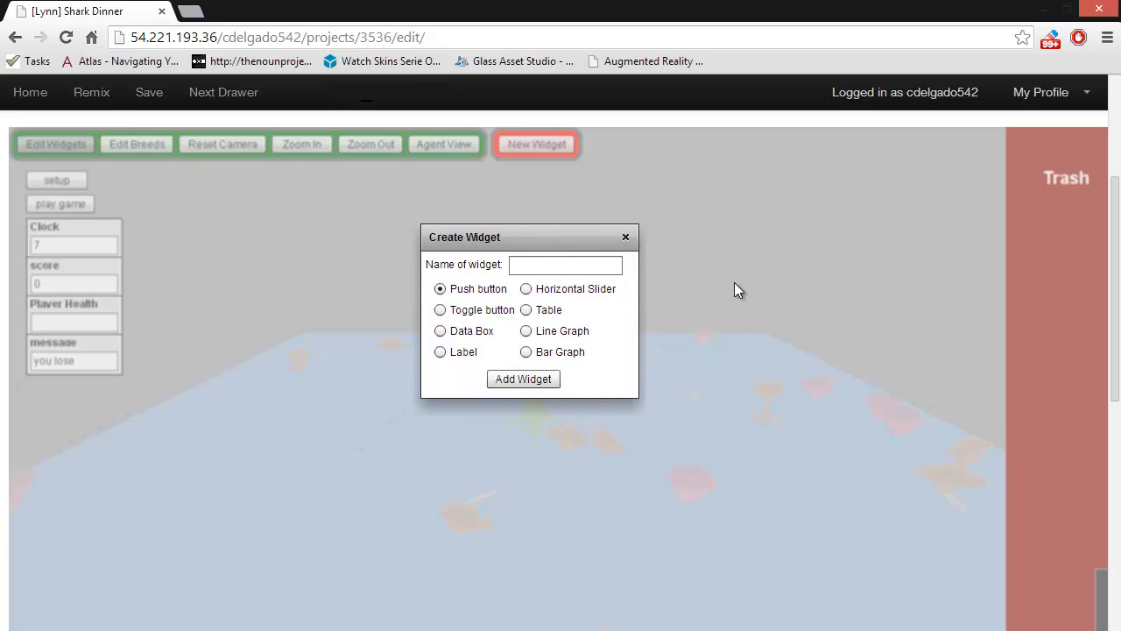
left_click(626, 237)
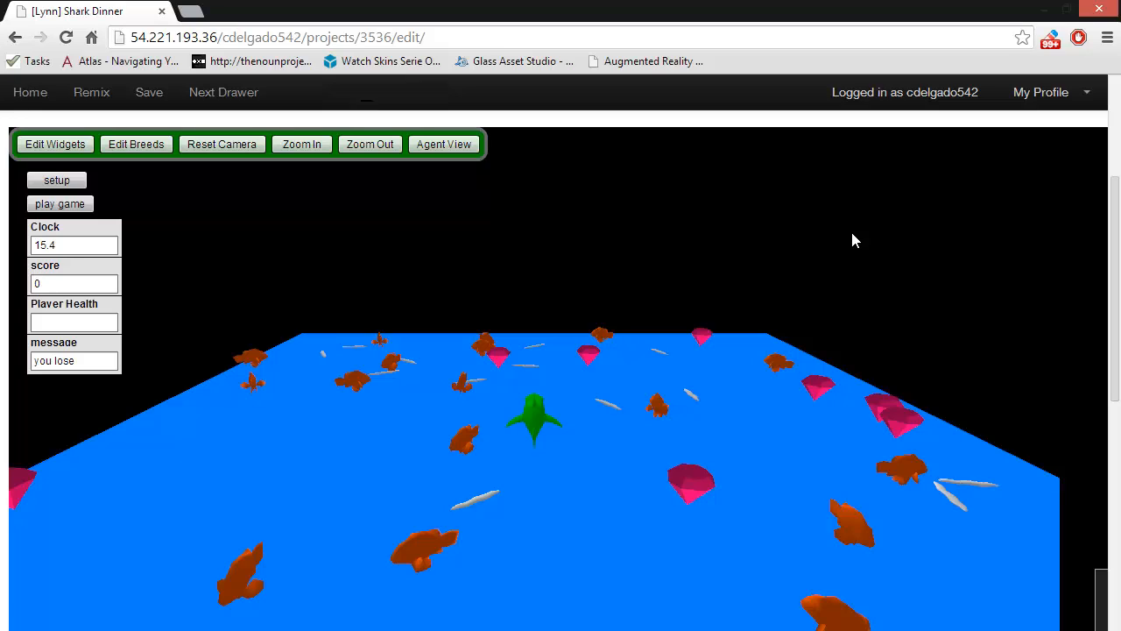
mouse_move(592, 361)
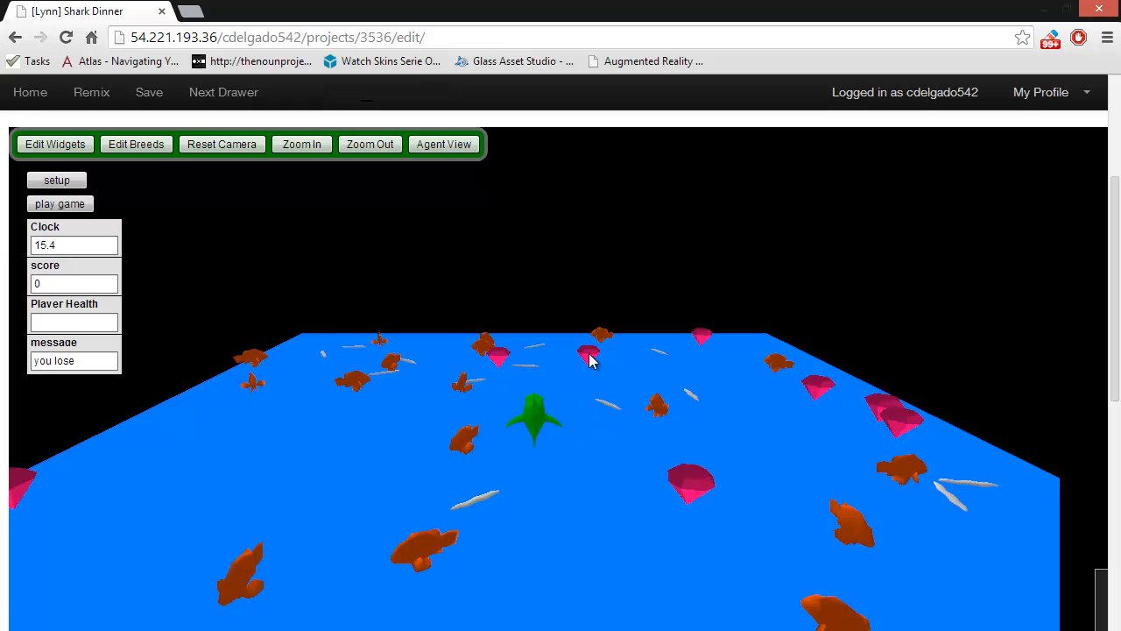
mouse_move(490, 507)
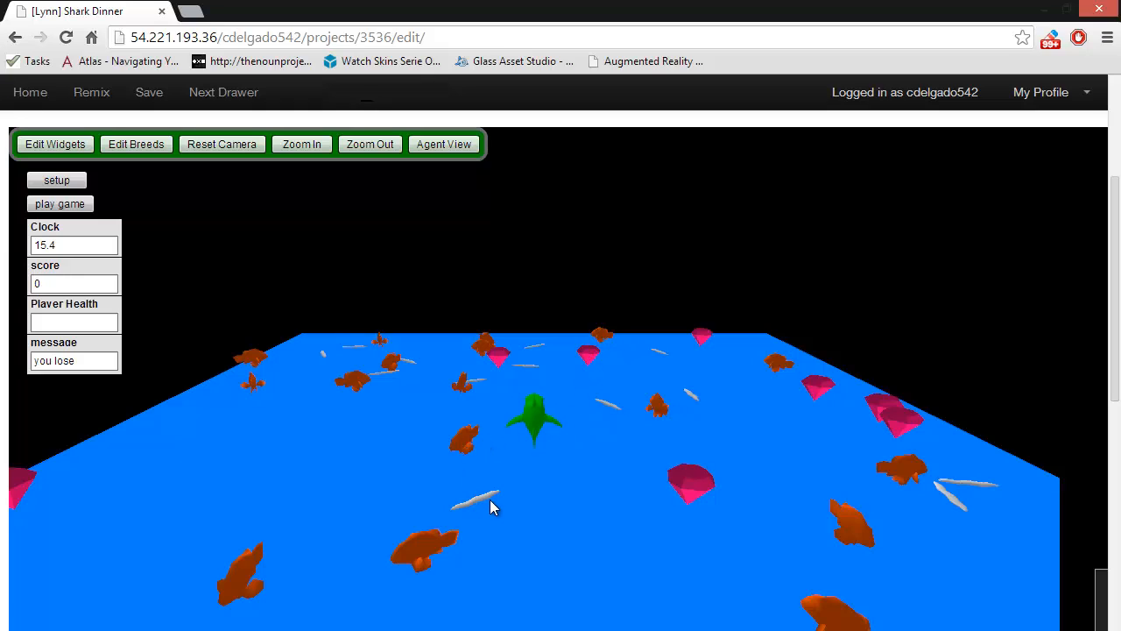
mouse_move(727, 575)
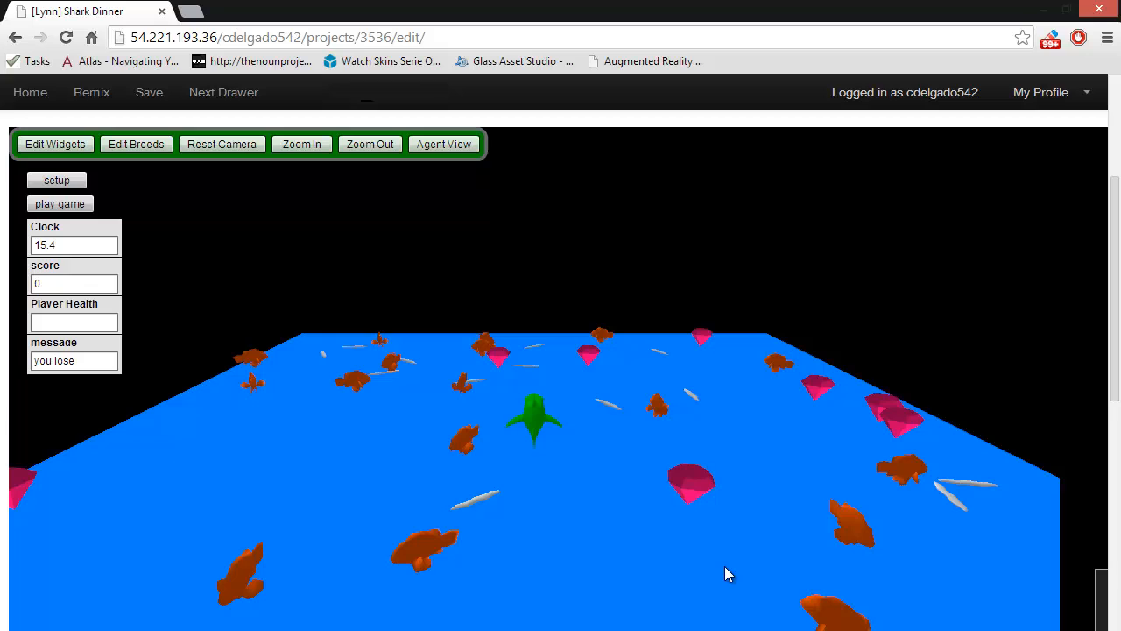
mouse_move(210, 193)
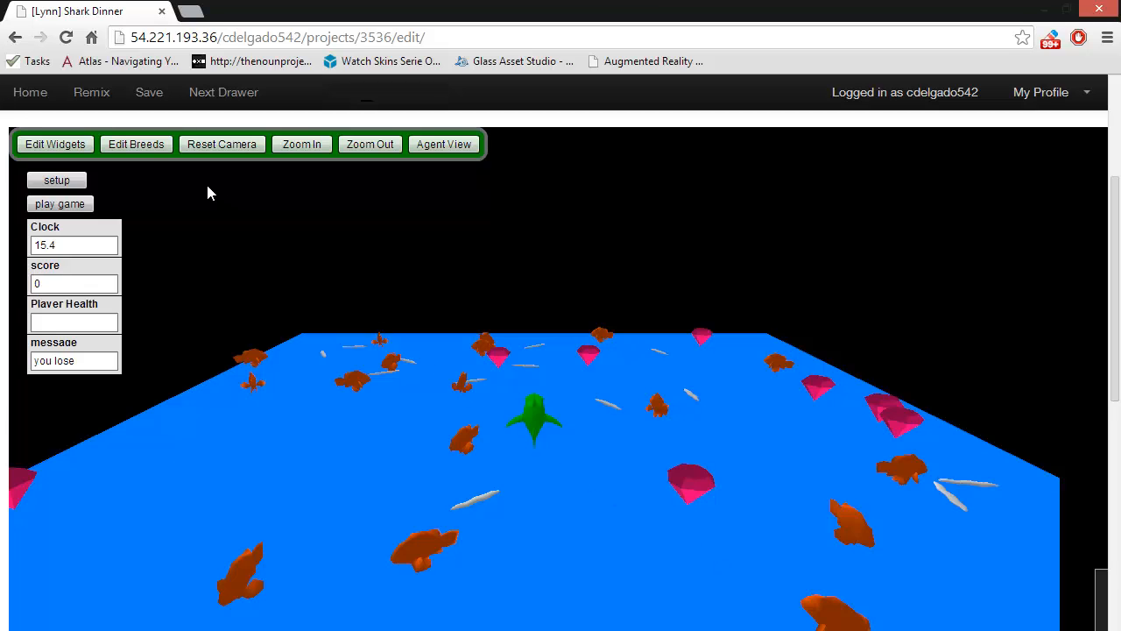
left_click(136, 144)
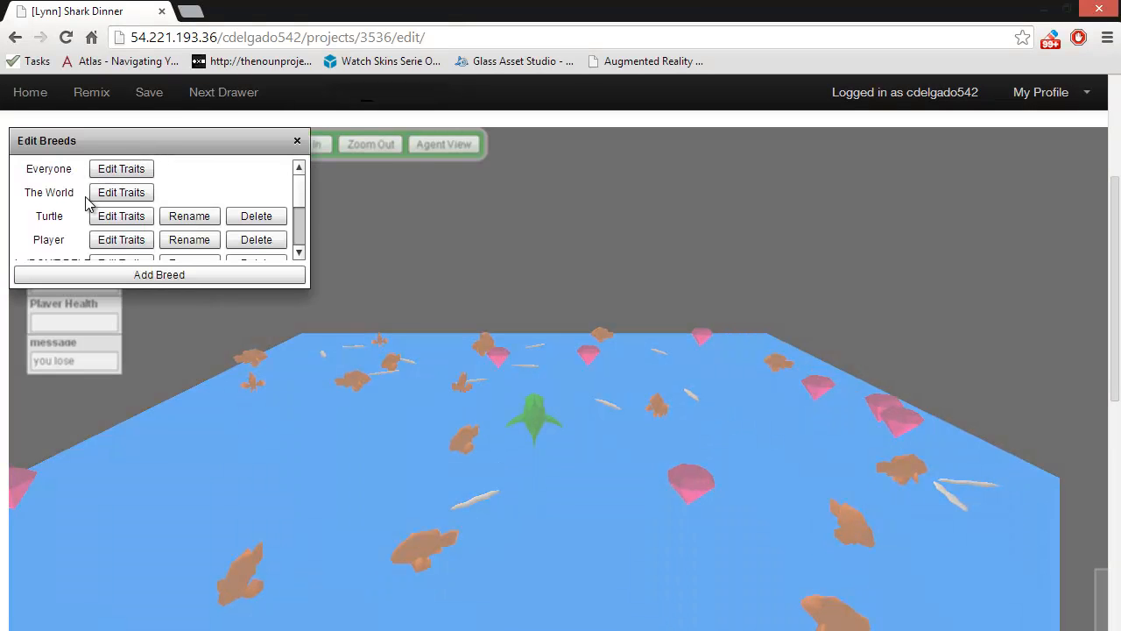
scroll("down", 3)
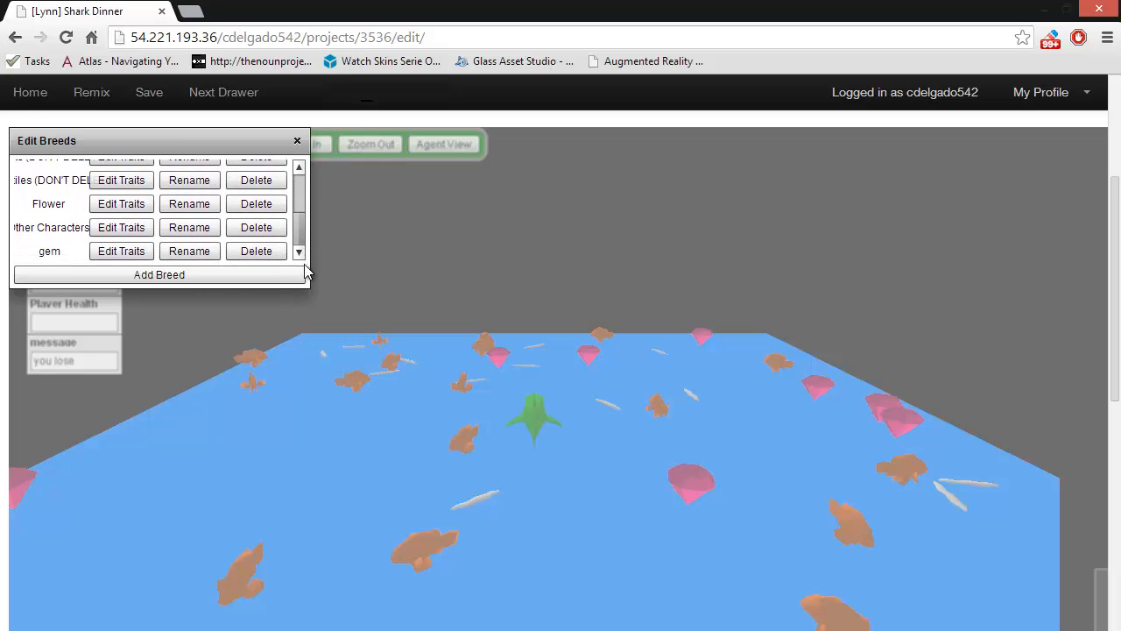
left_click(298, 140)
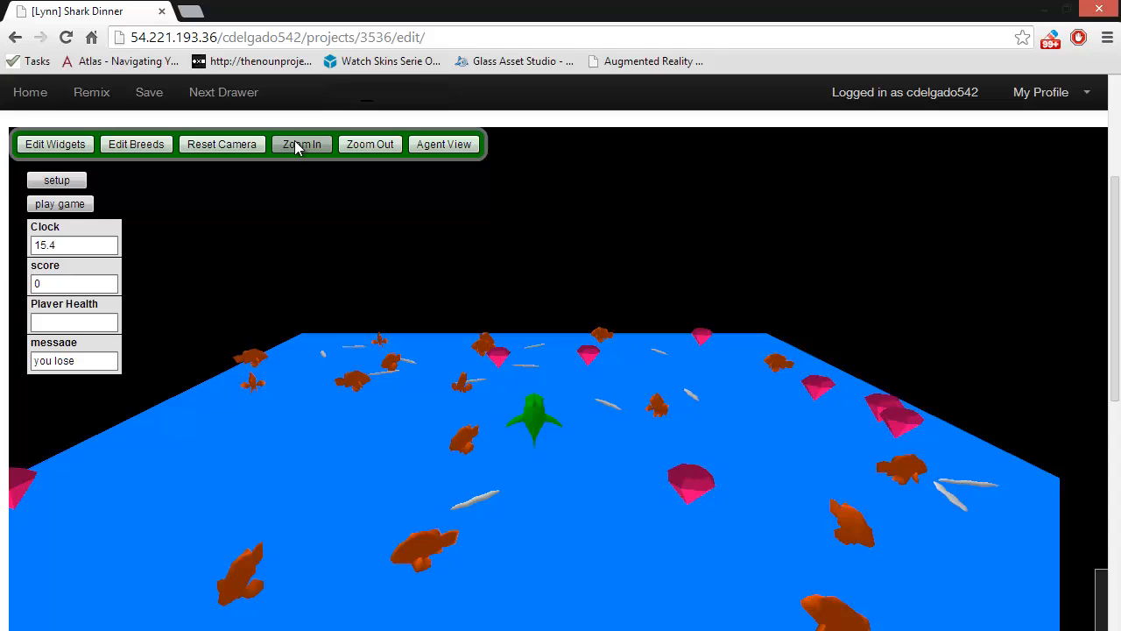
mouse_move(743, 129)
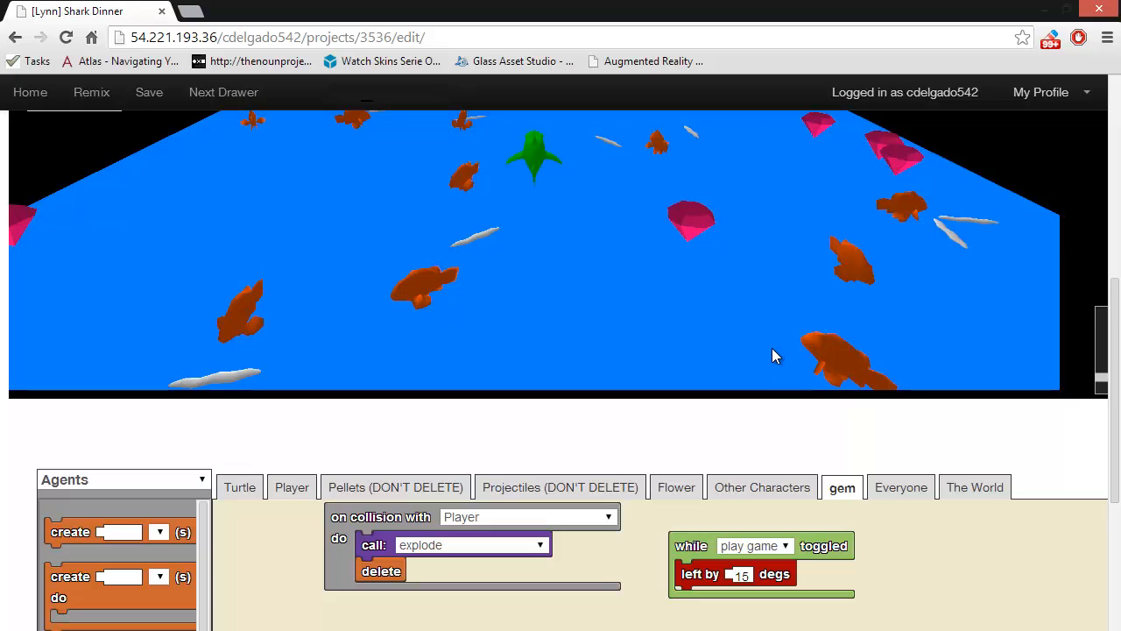
mouse_move(389, 450)
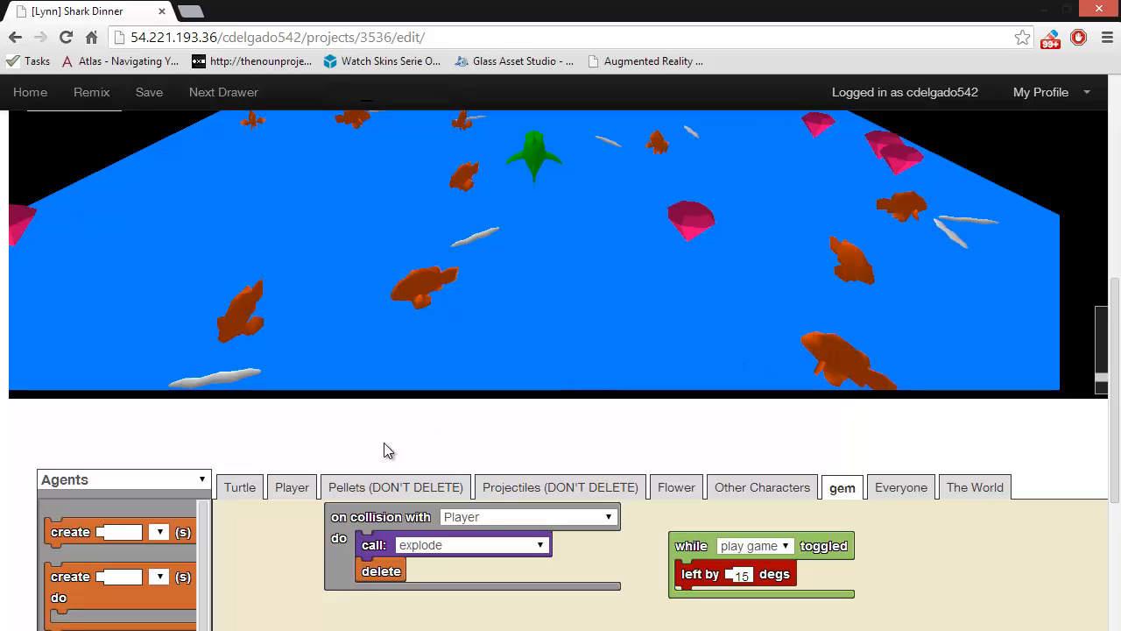
mouse_move(676, 487)
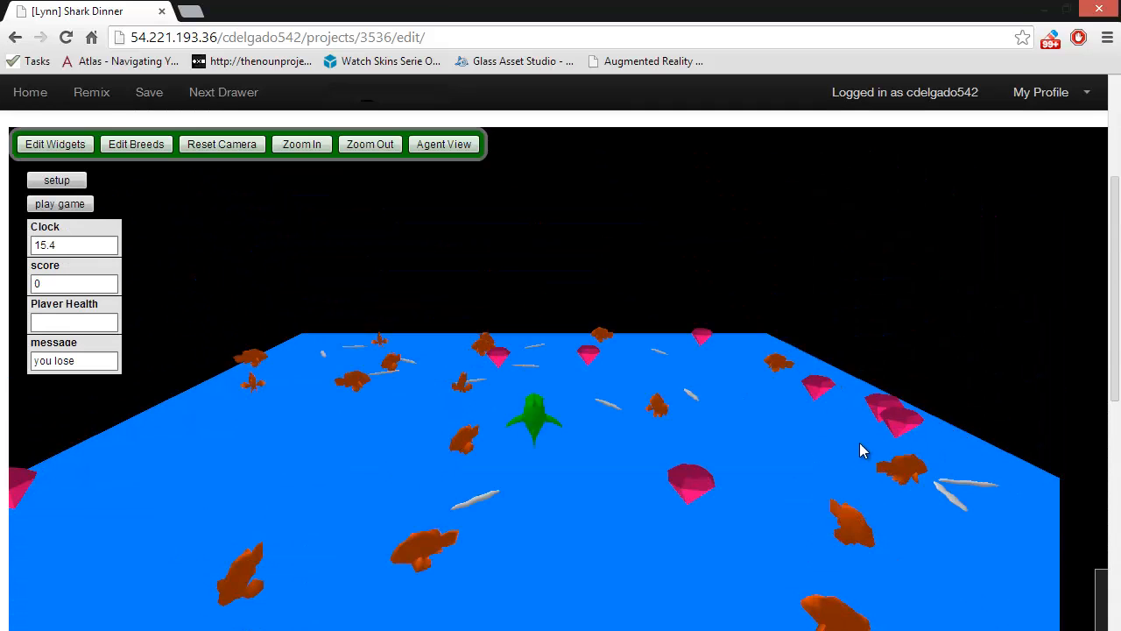
mouse_move(1002, 422)
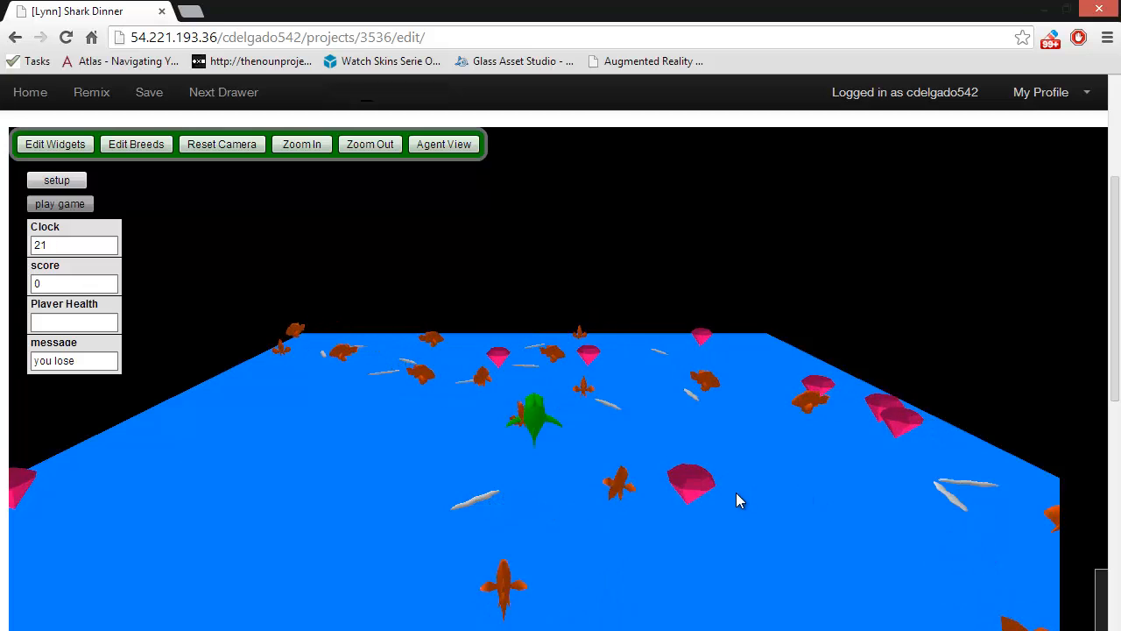
Scroll to the 3D world where the shark swims among gems and fish
scroll("down", 3)
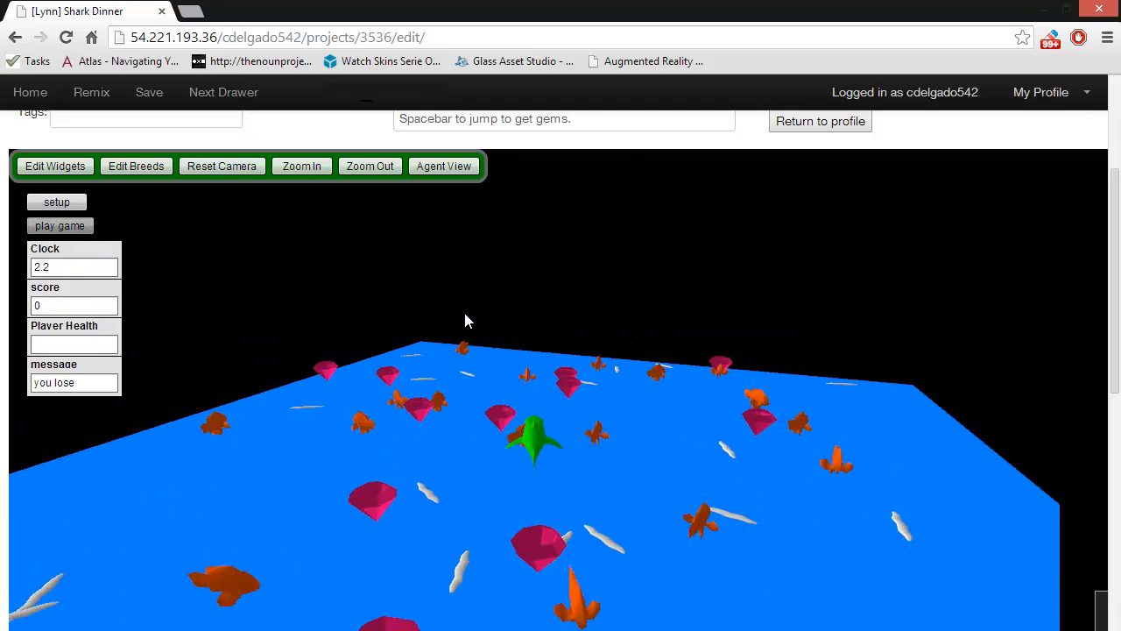
left_click(301, 164)
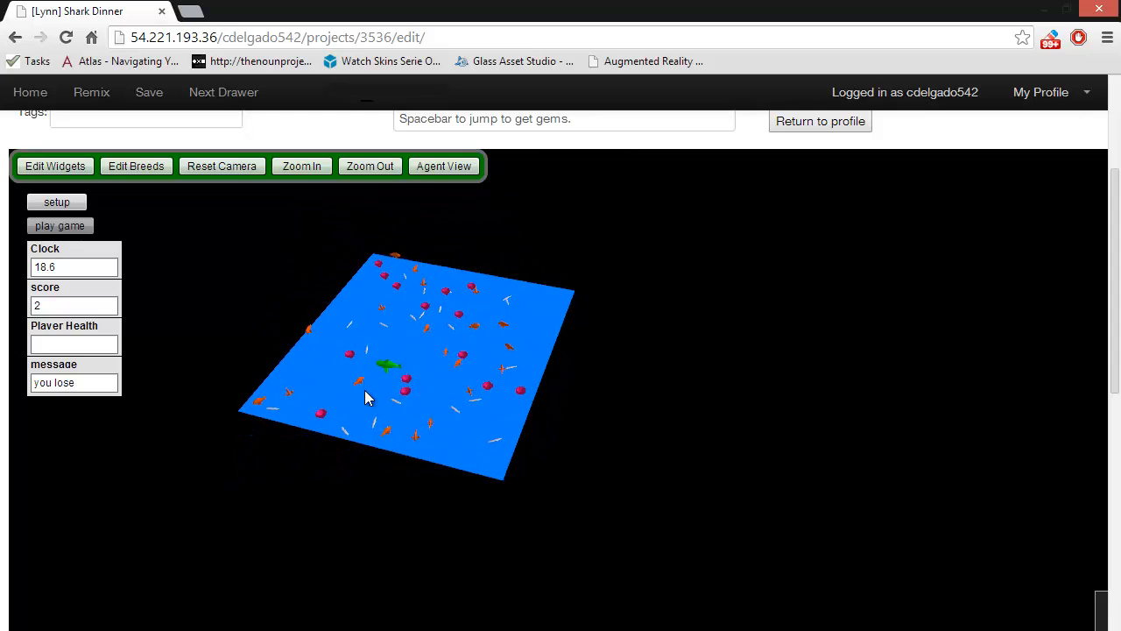
left_click(301, 165)
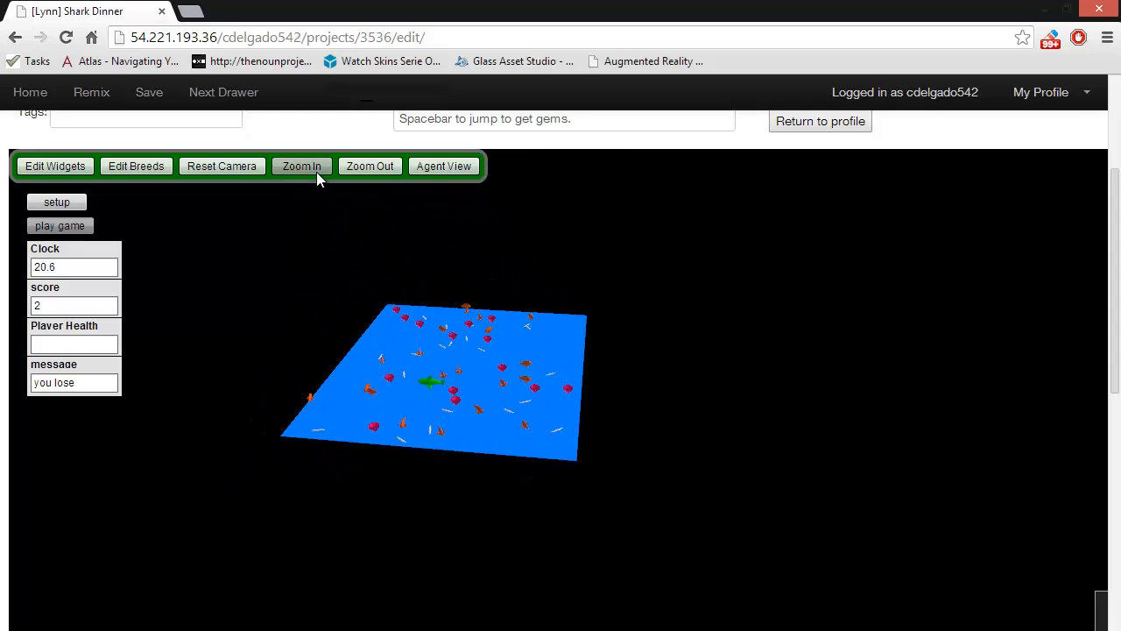
left_click(301, 164)
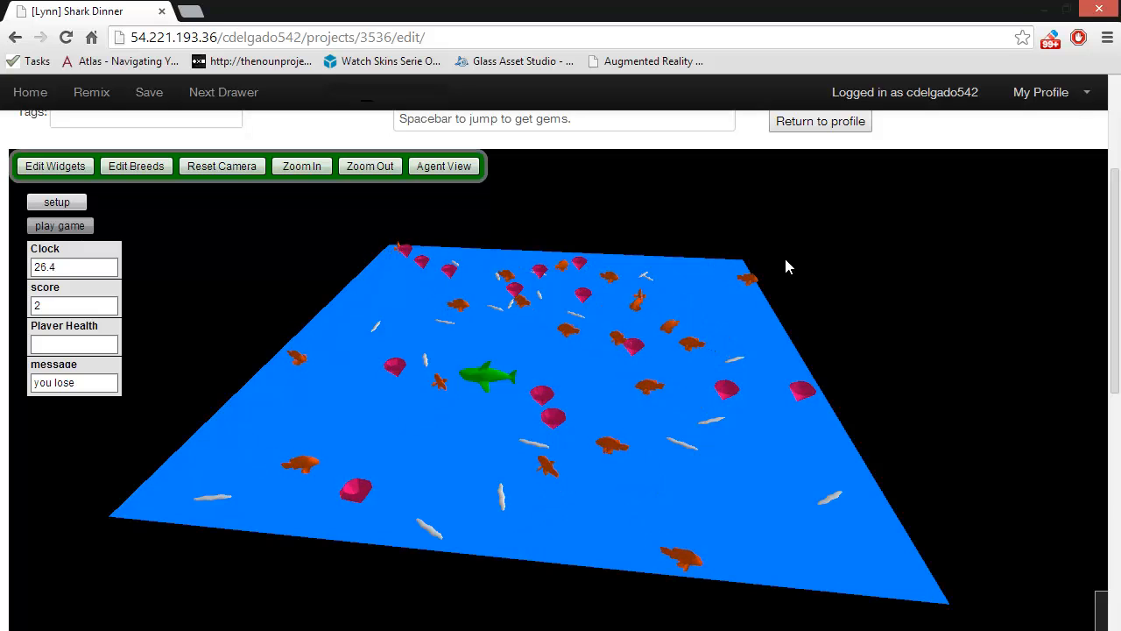
left_click(56, 165)
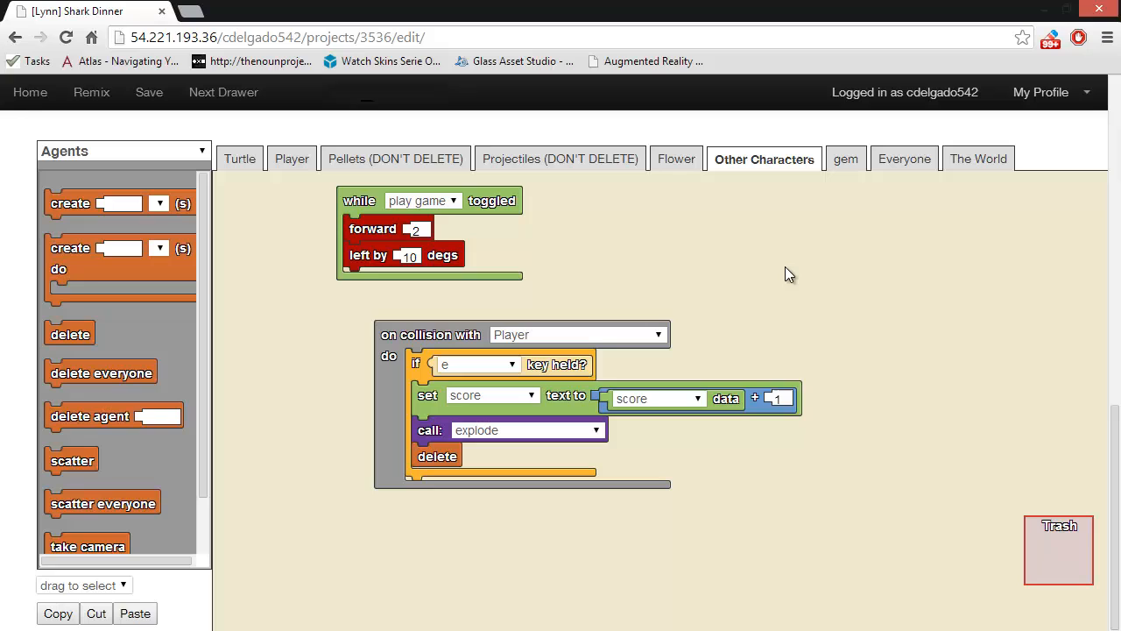
mouse_move(352, 203)
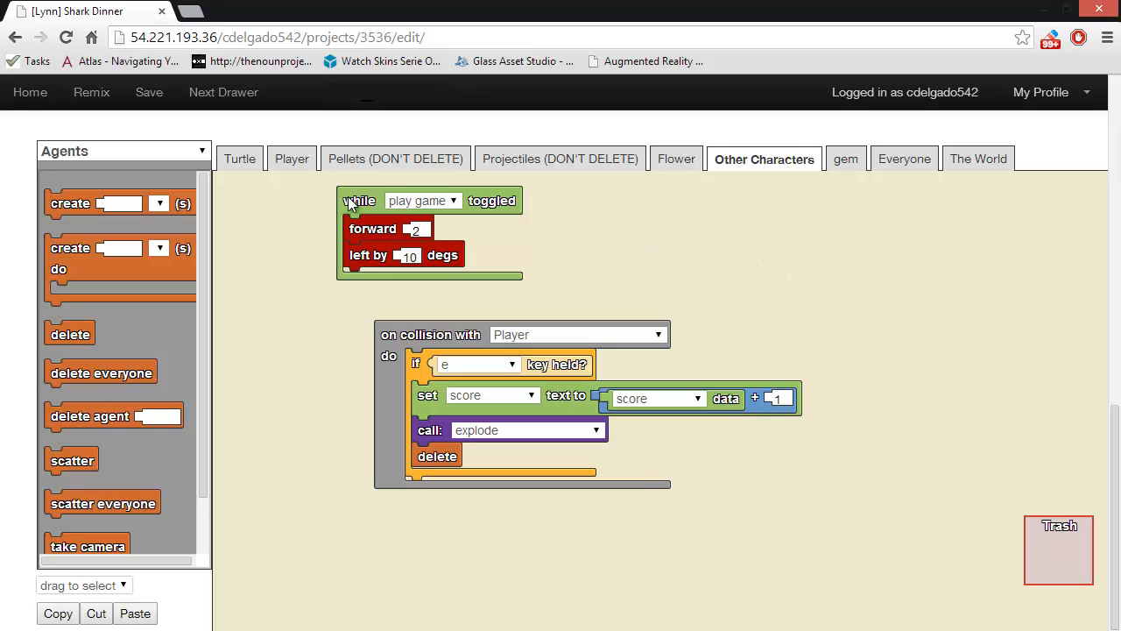
mouse_move(214, 161)
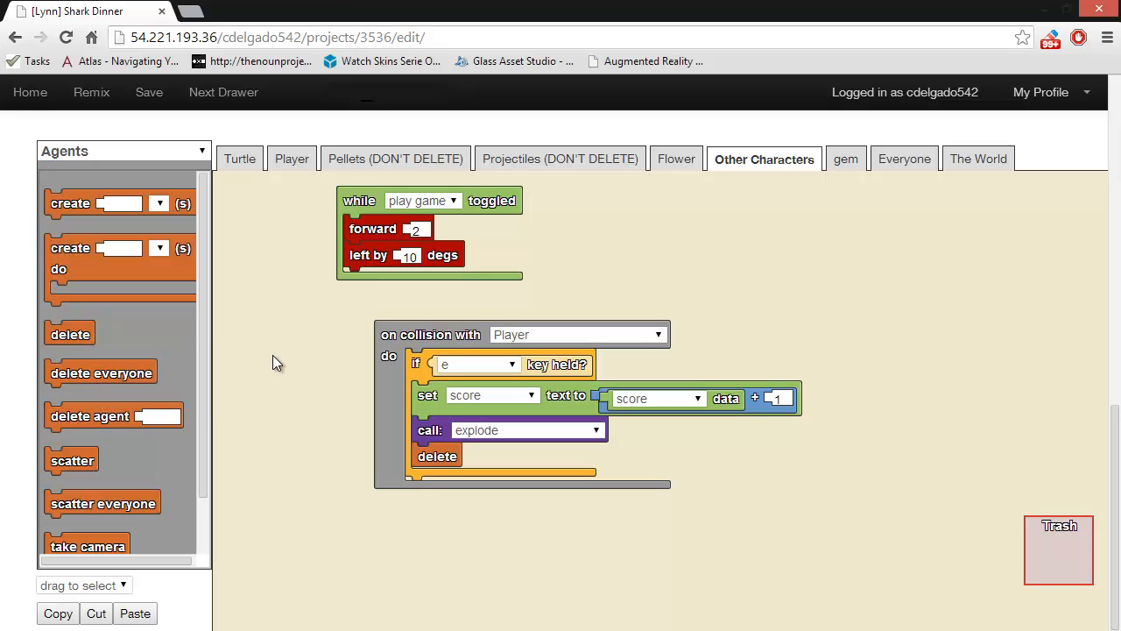
mouse_move(263, 218)
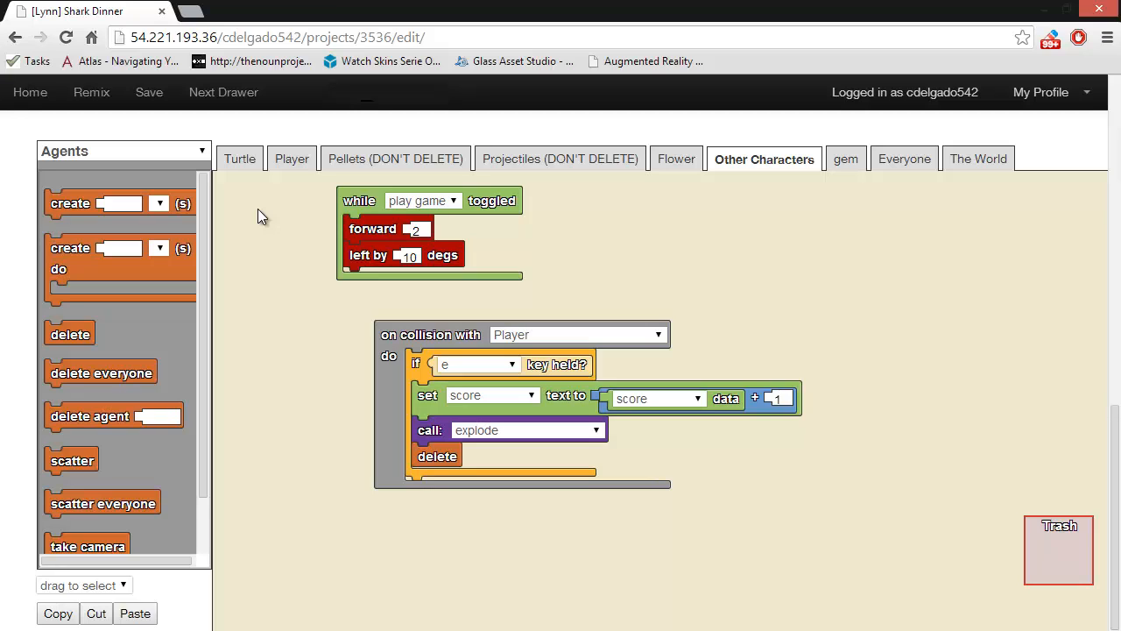
mouse_move(98, 164)
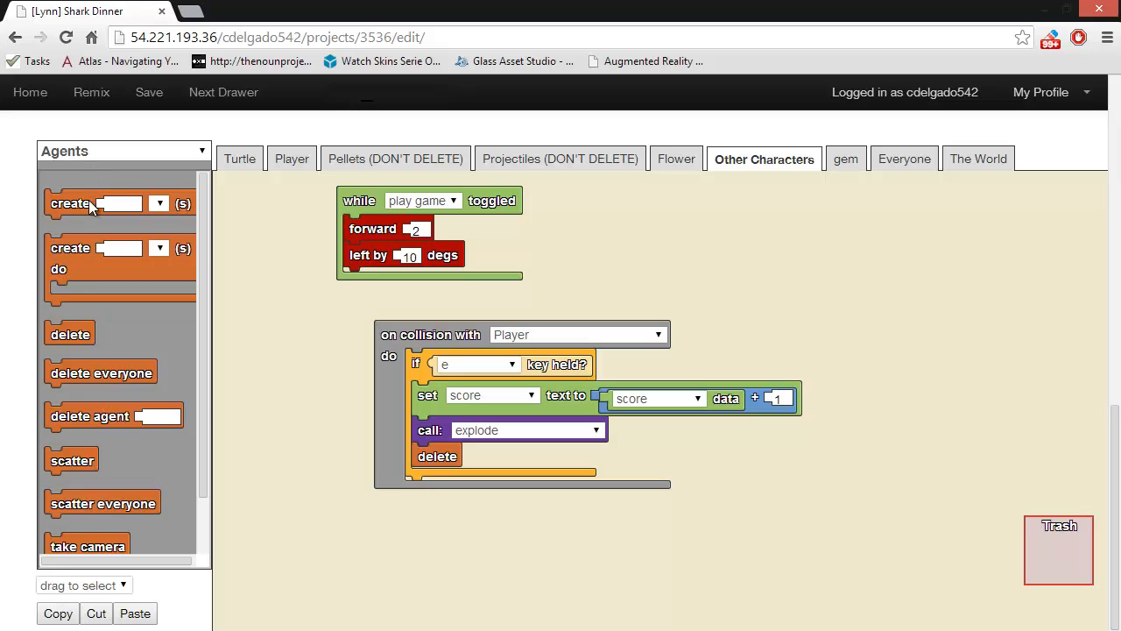
mouse_move(91, 333)
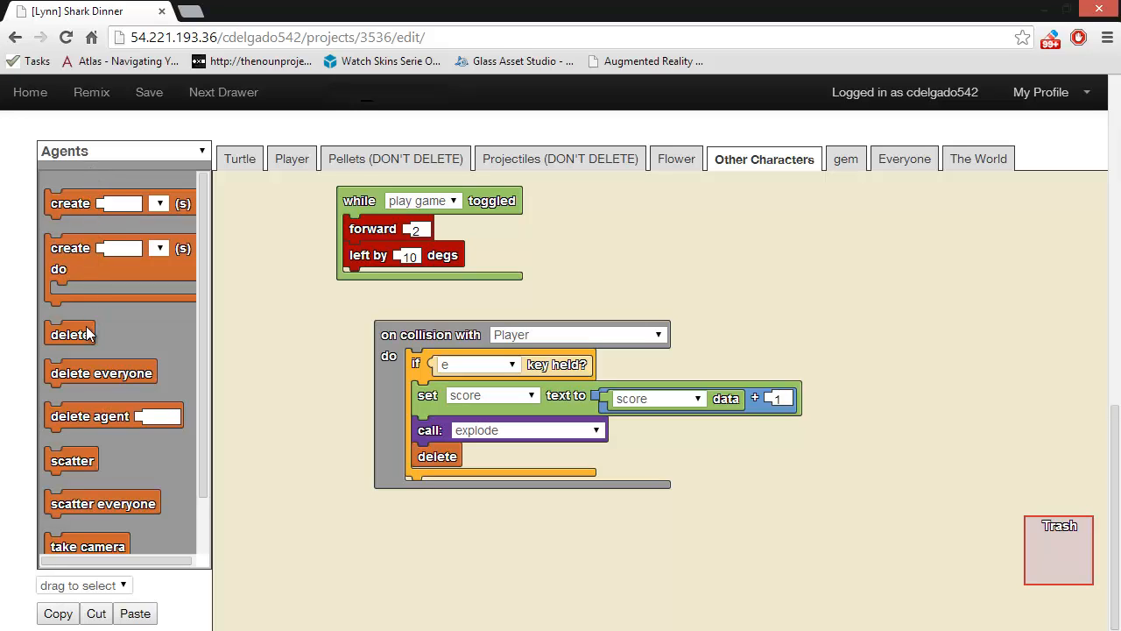
mouse_move(170, 447)
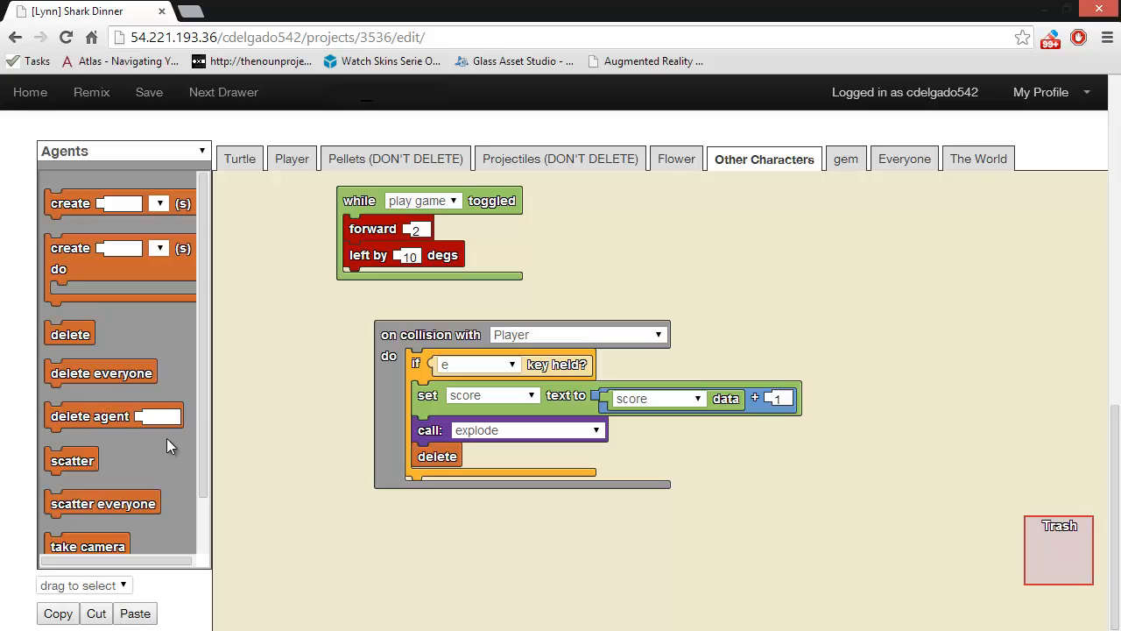
Scroll to the Other Characters code and switch the drawer dropdown toward the Interface blocks
scroll("down", 3)
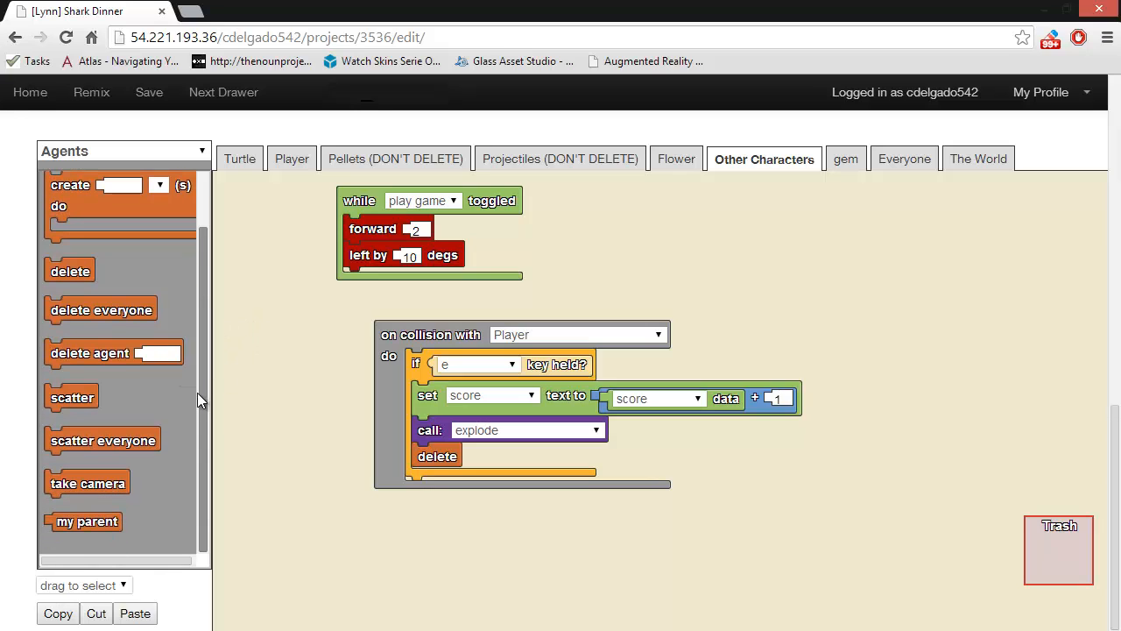
mouse_move(119, 487)
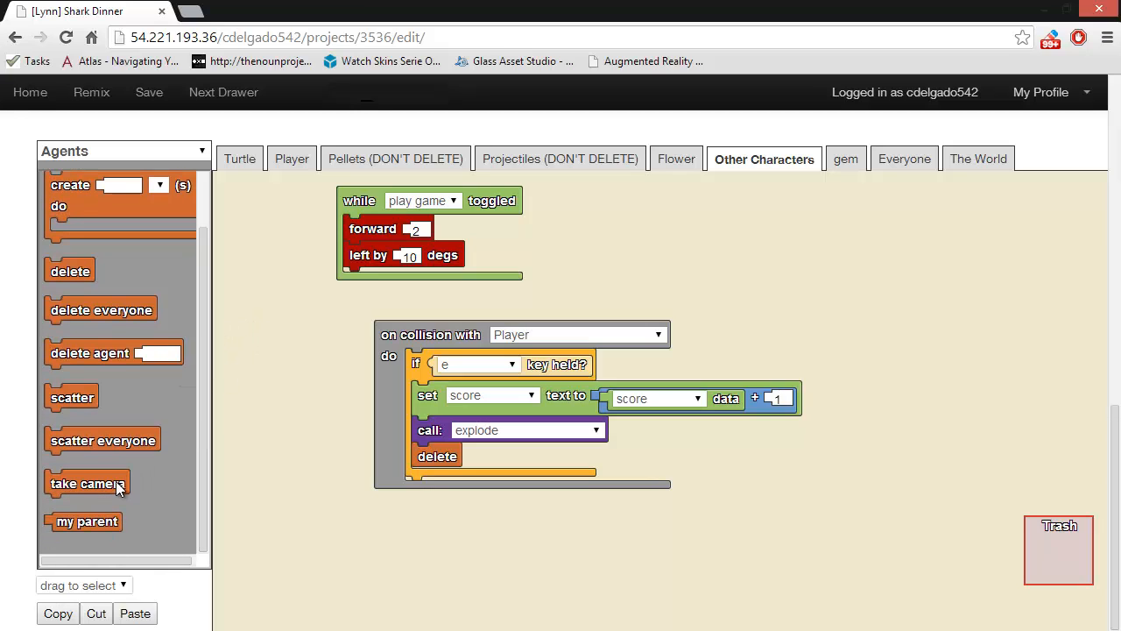
mouse_move(203, 393)
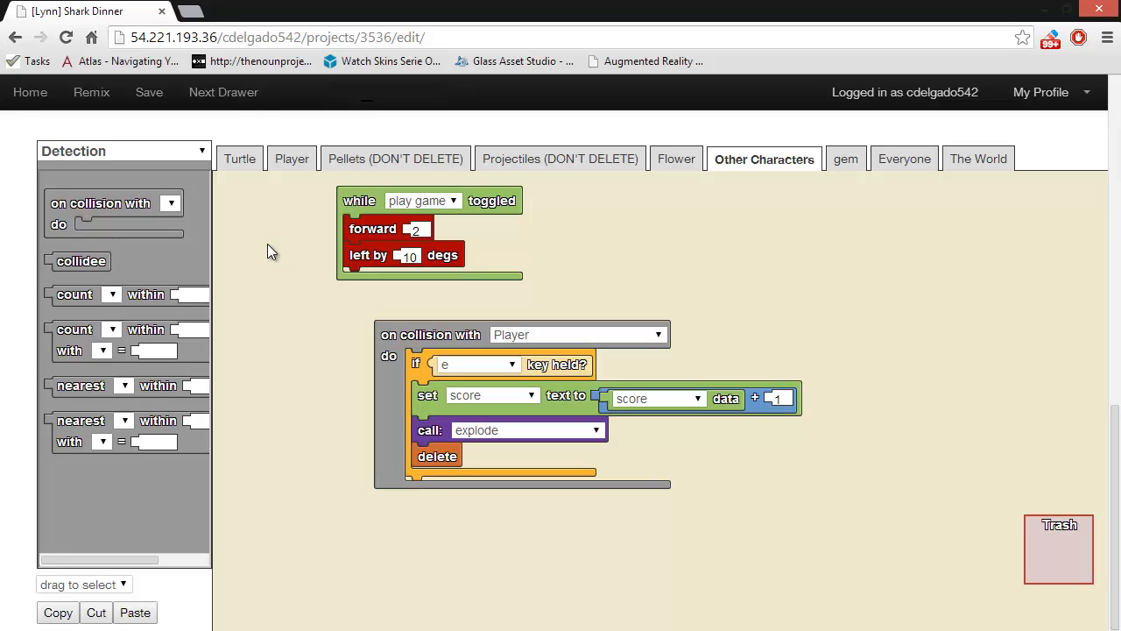
mouse_move(150, 218)
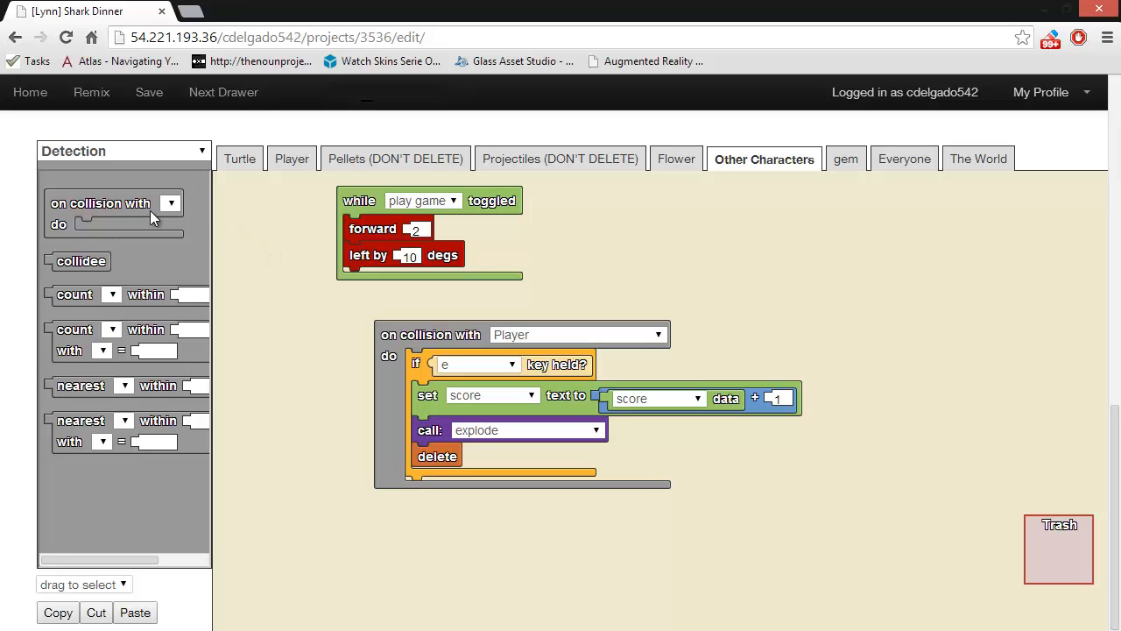
mouse_move(94, 350)
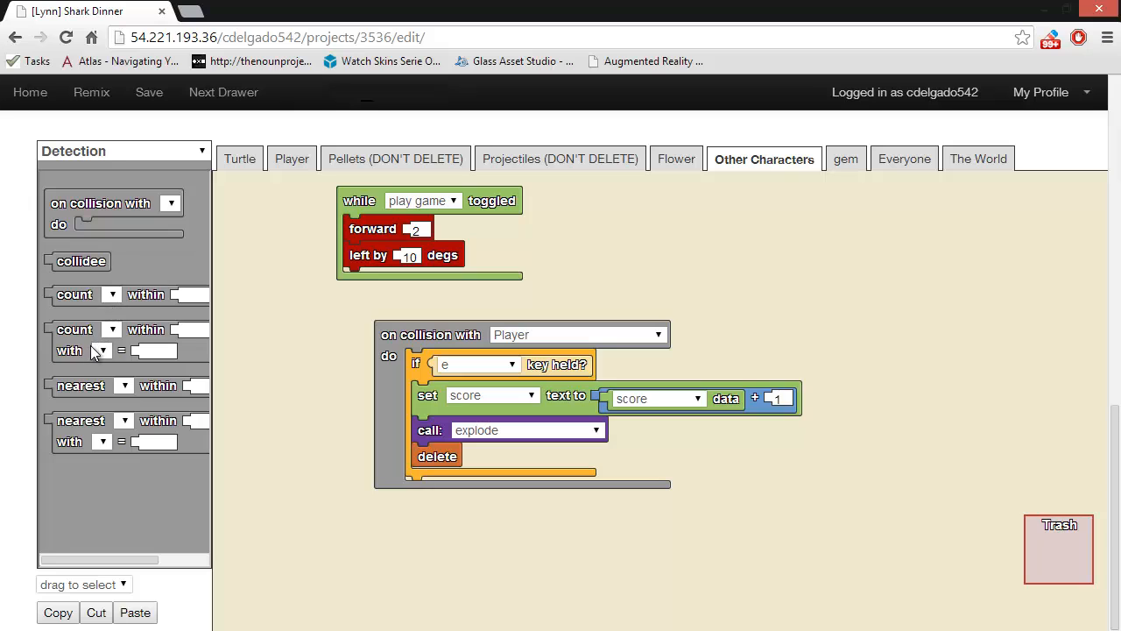
mouse_move(252, 284)
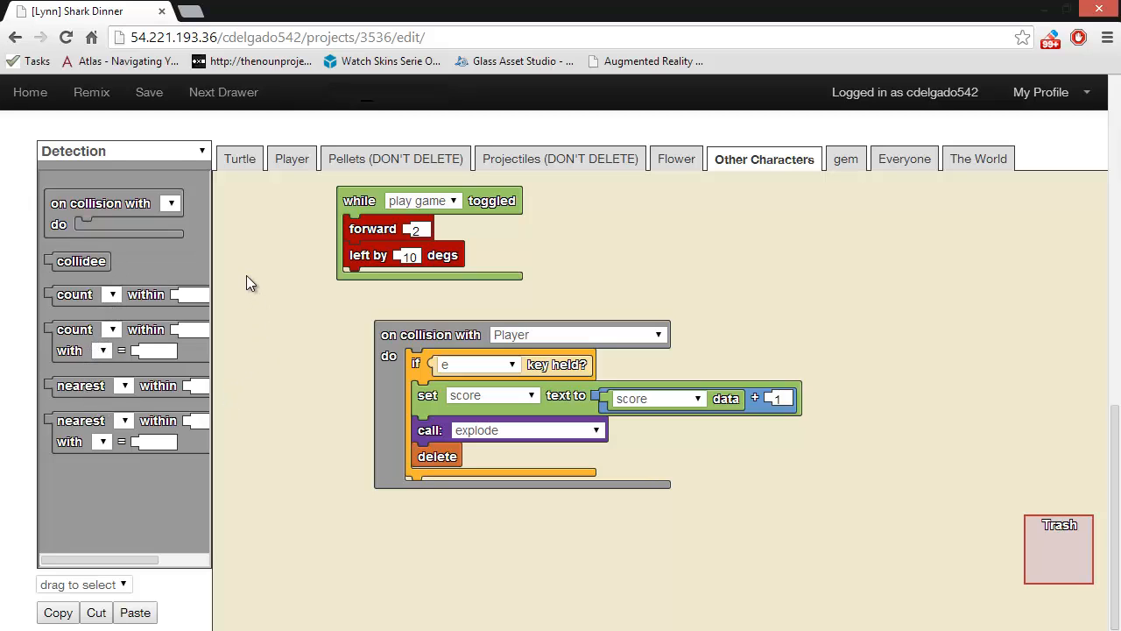
left_click(122, 151)
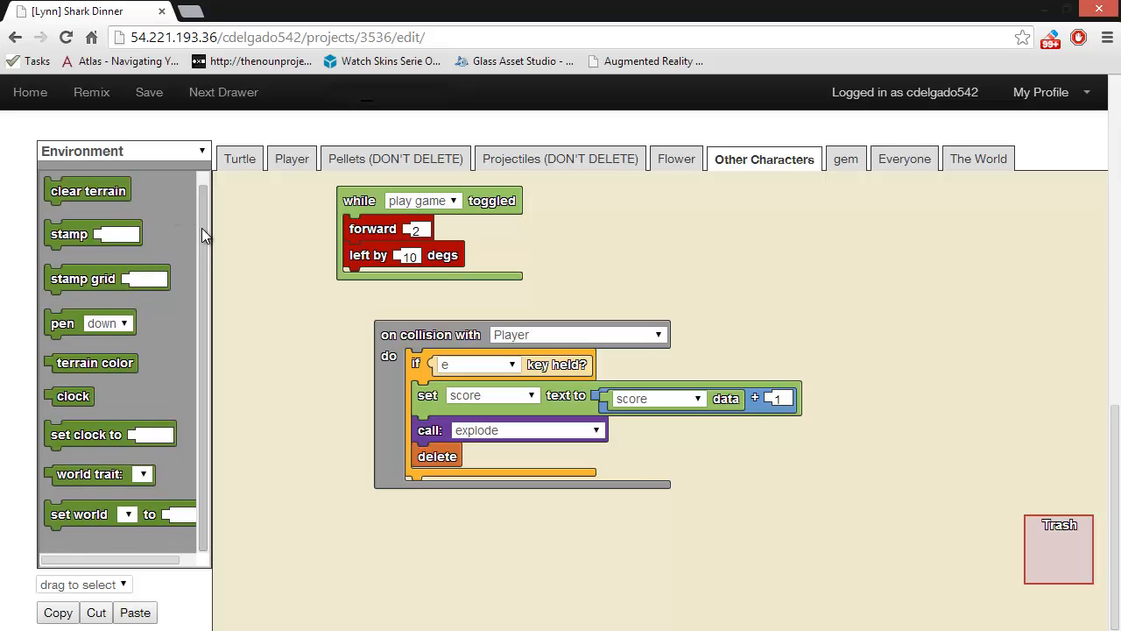
mouse_move(172, 270)
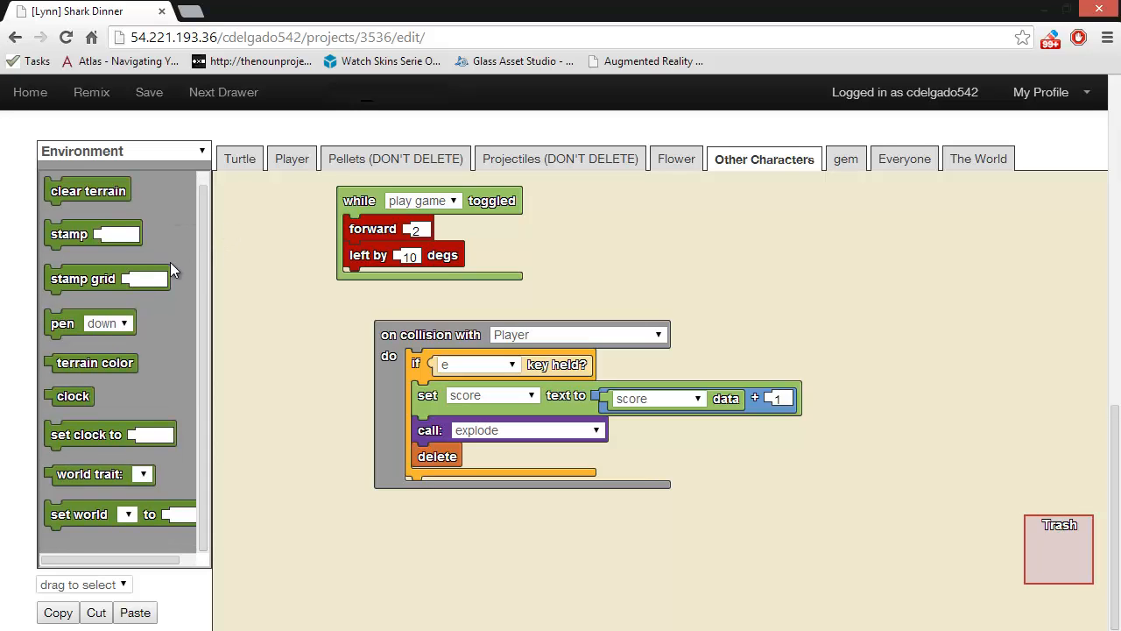
mouse_move(126, 264)
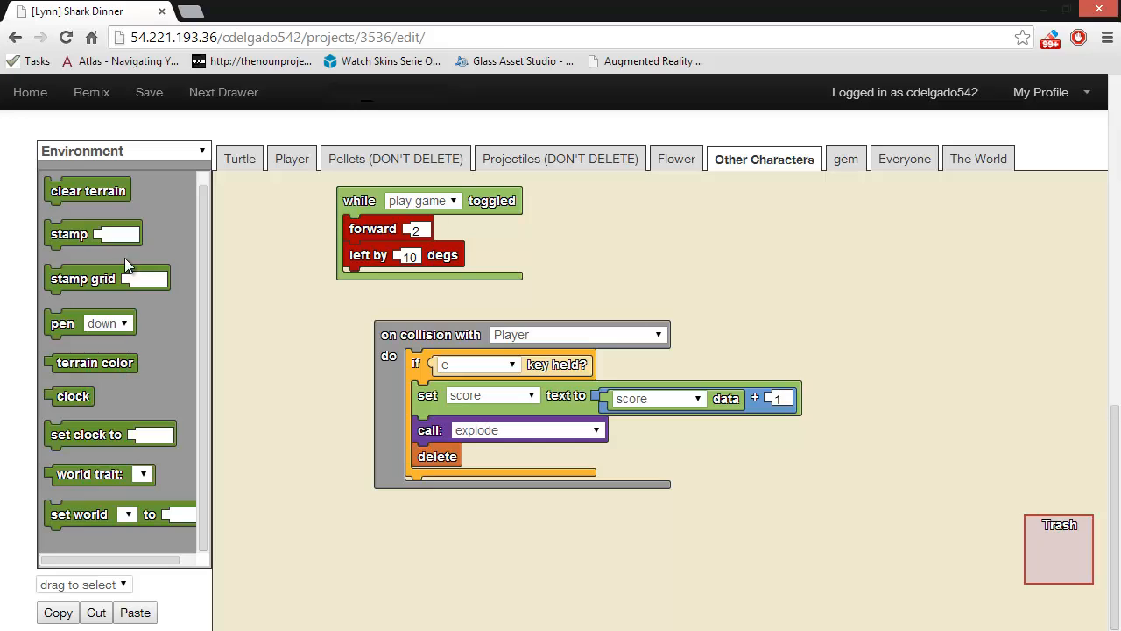
mouse_move(81, 407)
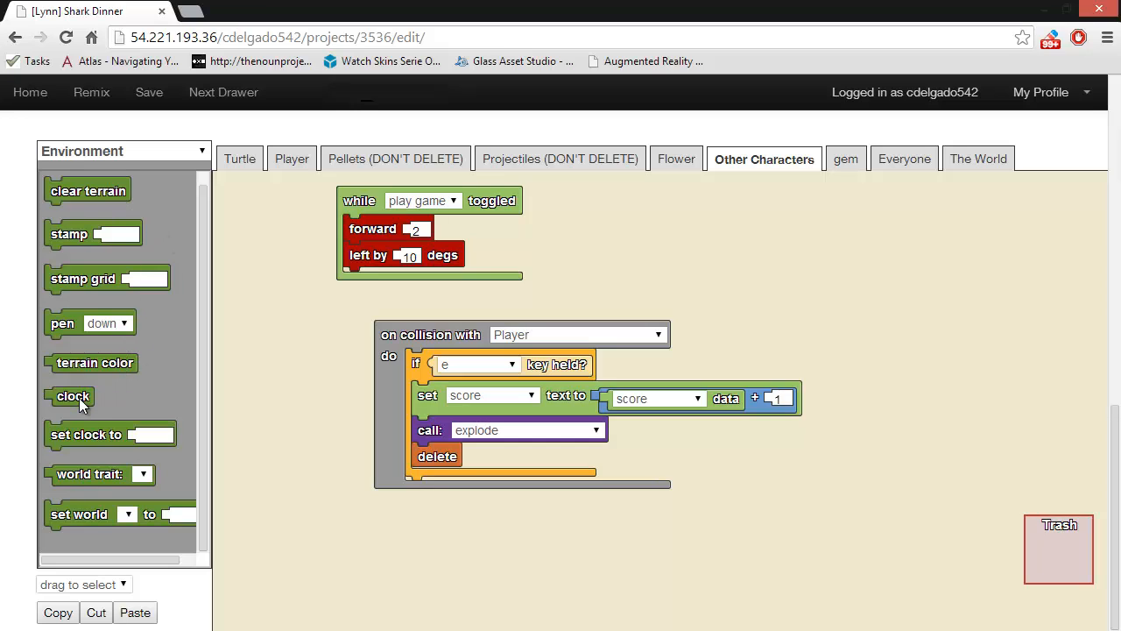
mouse_move(97, 480)
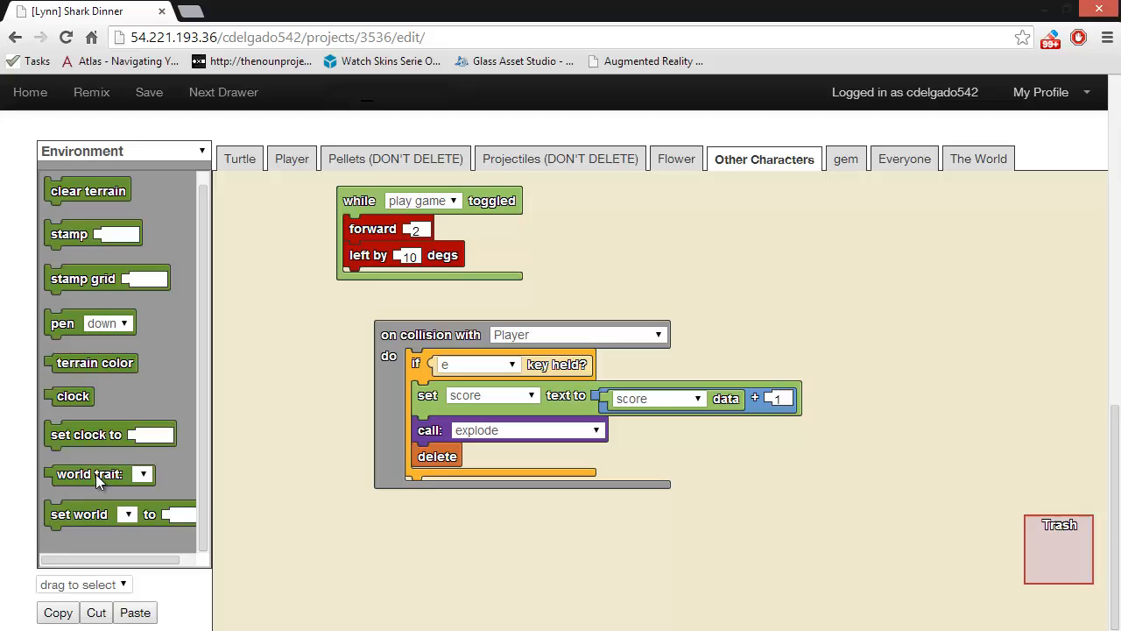
mouse_move(169, 487)
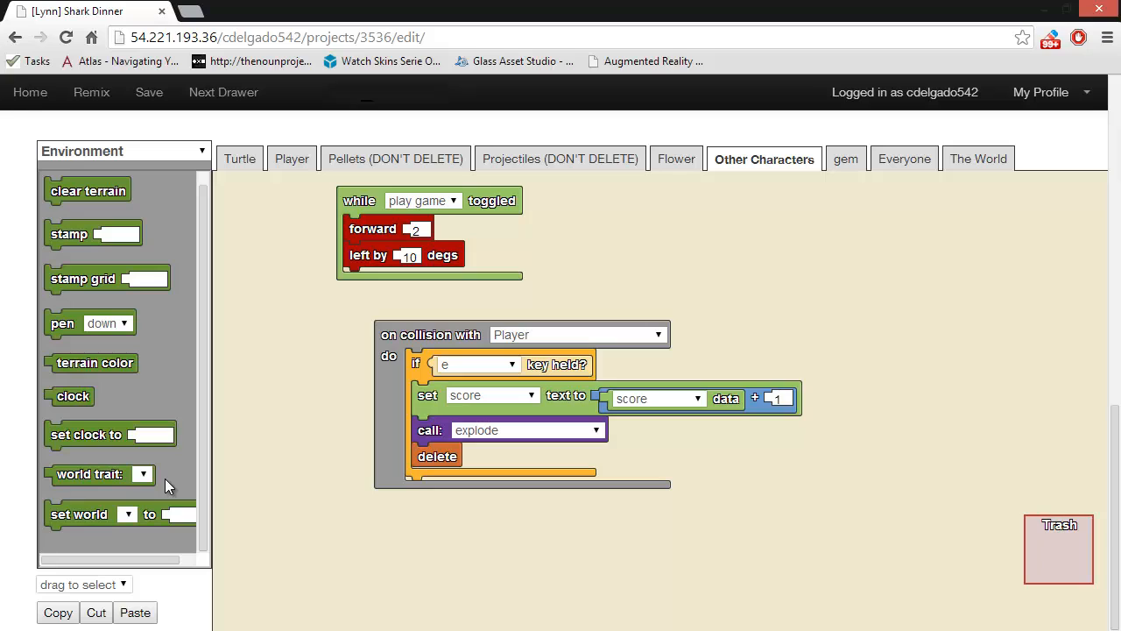
mouse_move(168, 151)
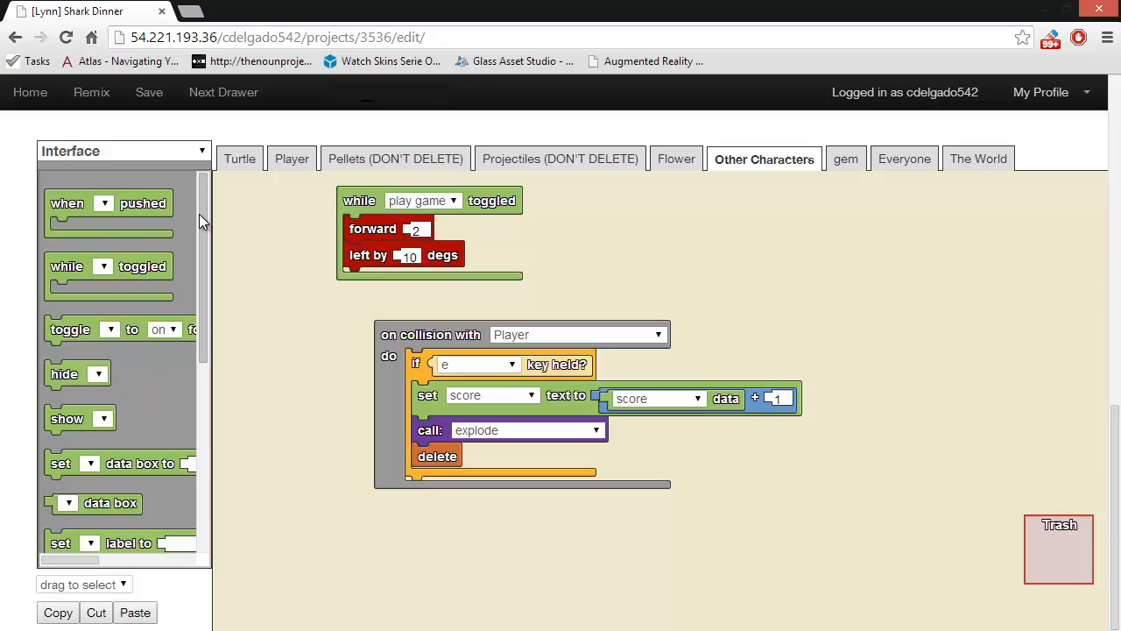
Bring up the Create Widget form from Edit Widgets and close it without adding a widget
scroll("down", 3)
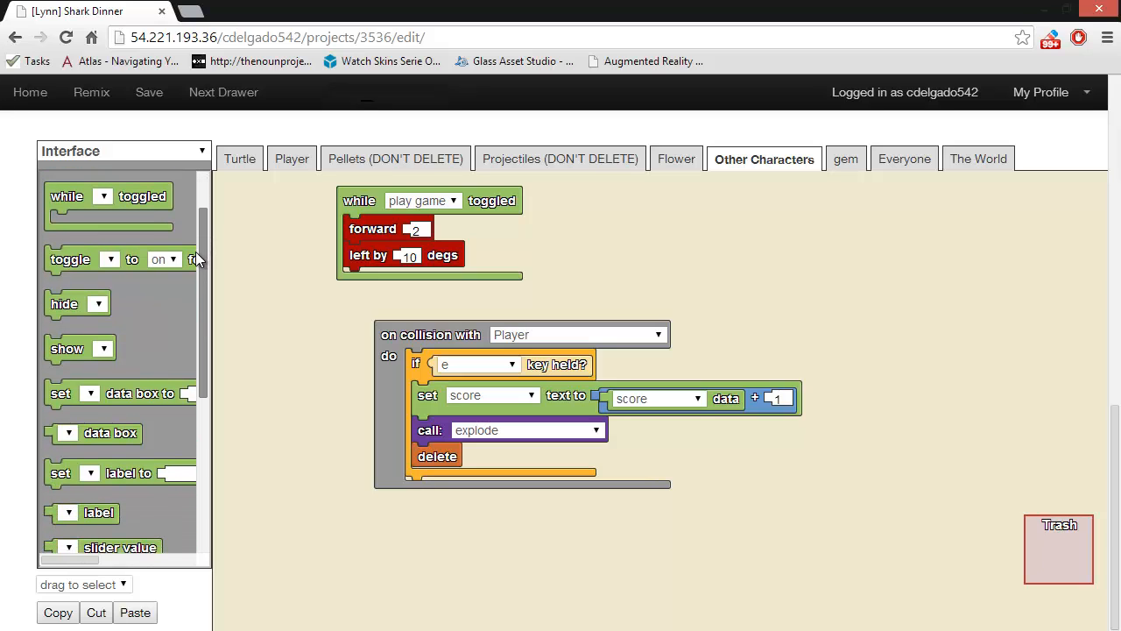
scroll("down", 3)
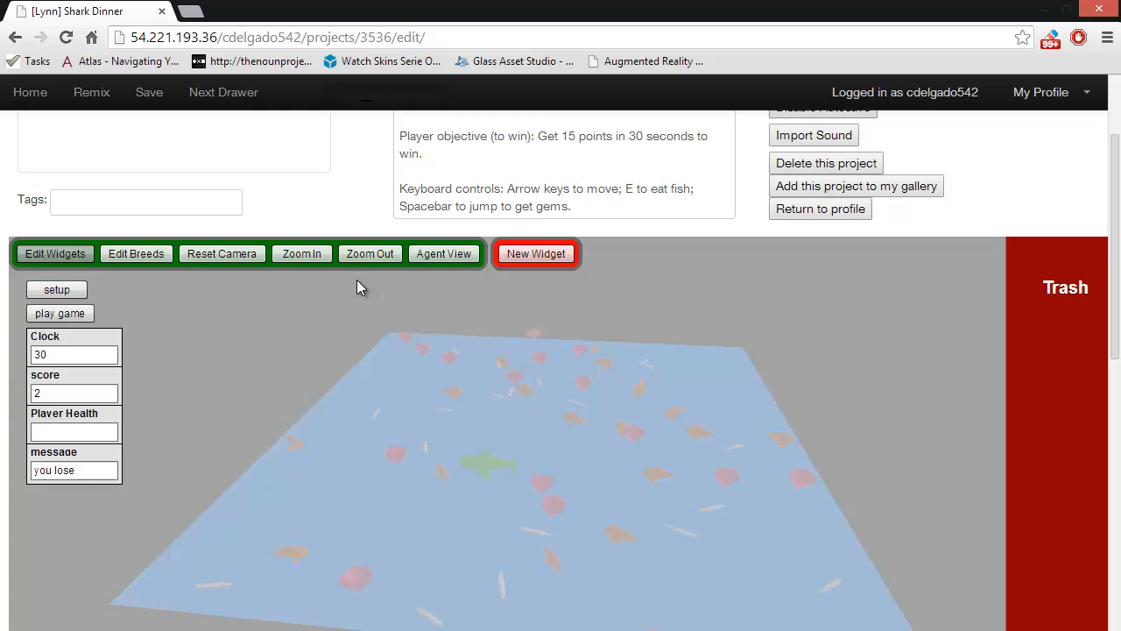
left_click(536, 252)
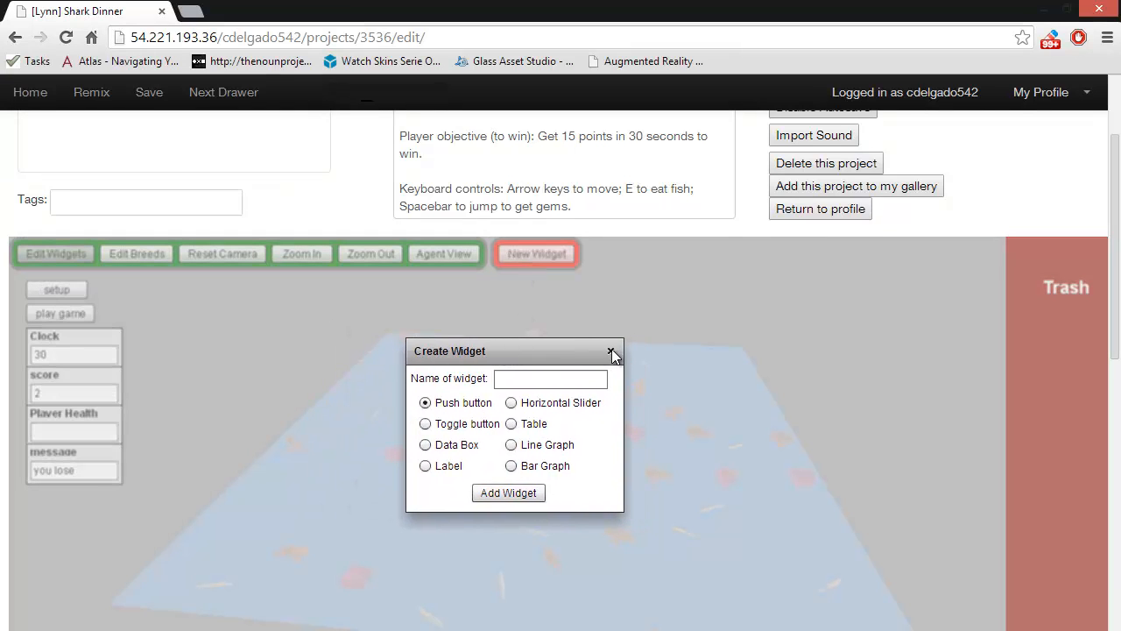
left_click(612, 350)
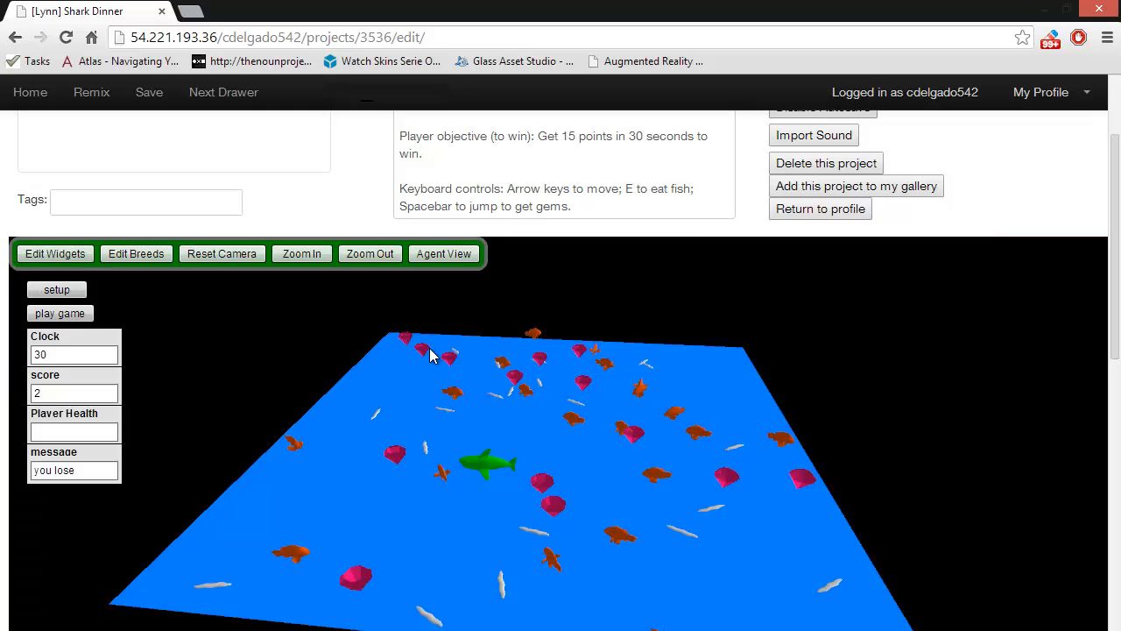
scroll("down", 3)
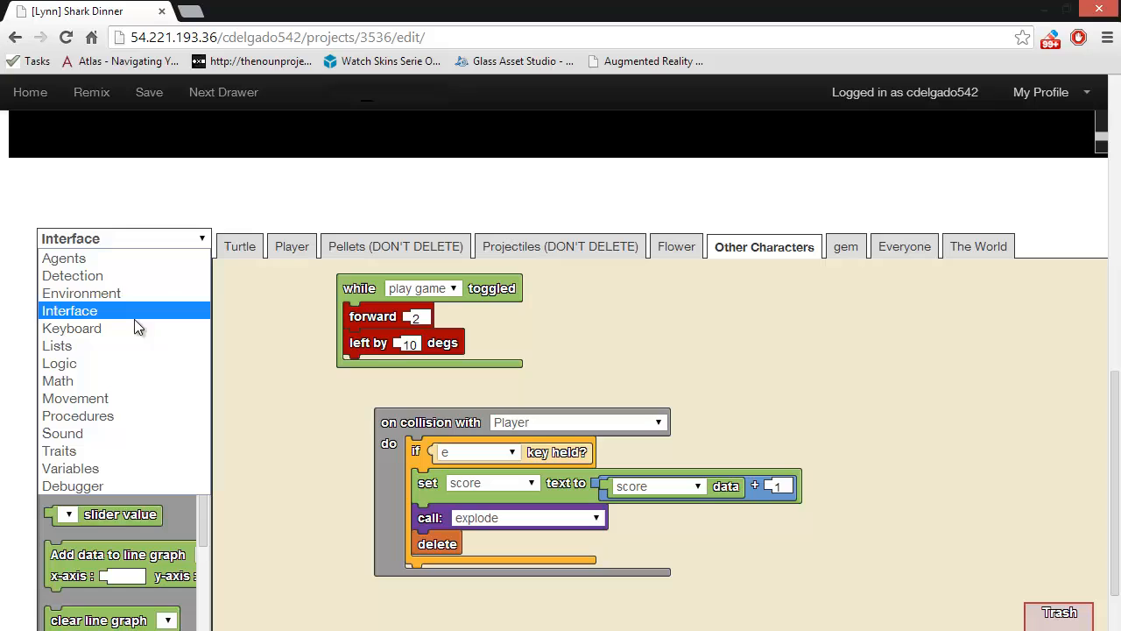
Add a 'key held?' block set to a from the Keyboard drawer, then show the Logic blocks
left_click(71, 328)
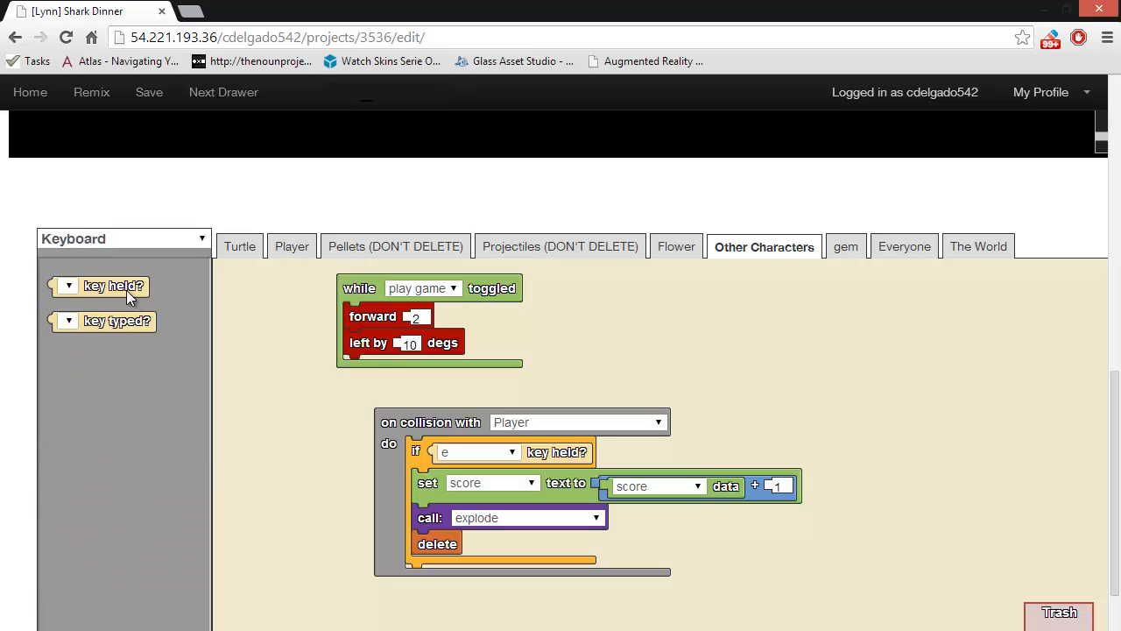
mouse_move(112, 296)
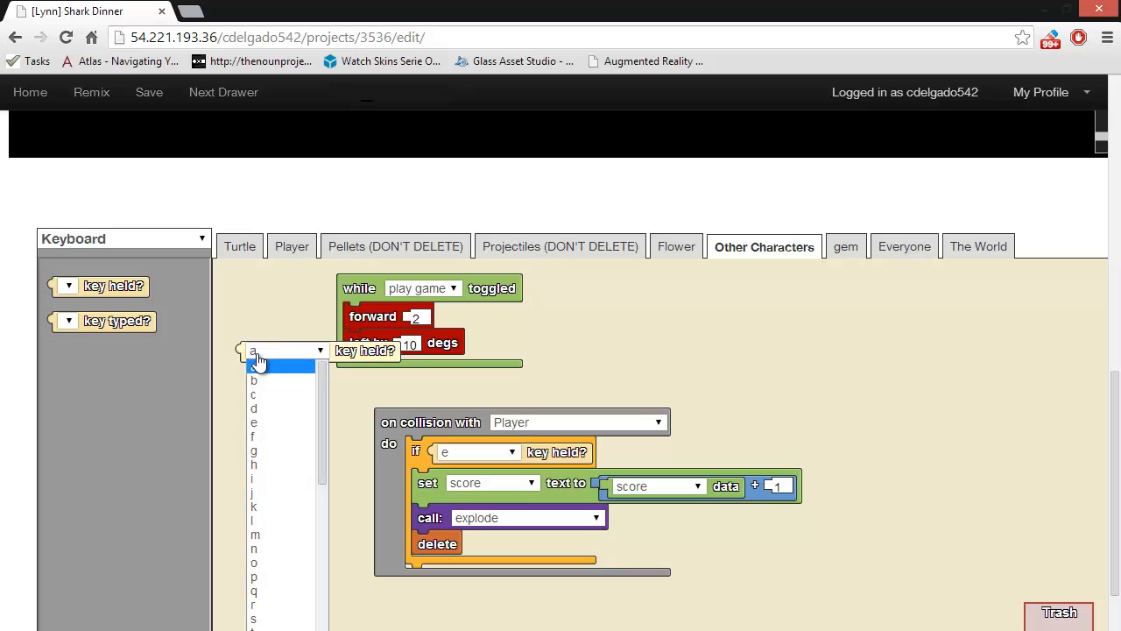
left_click(259, 366)
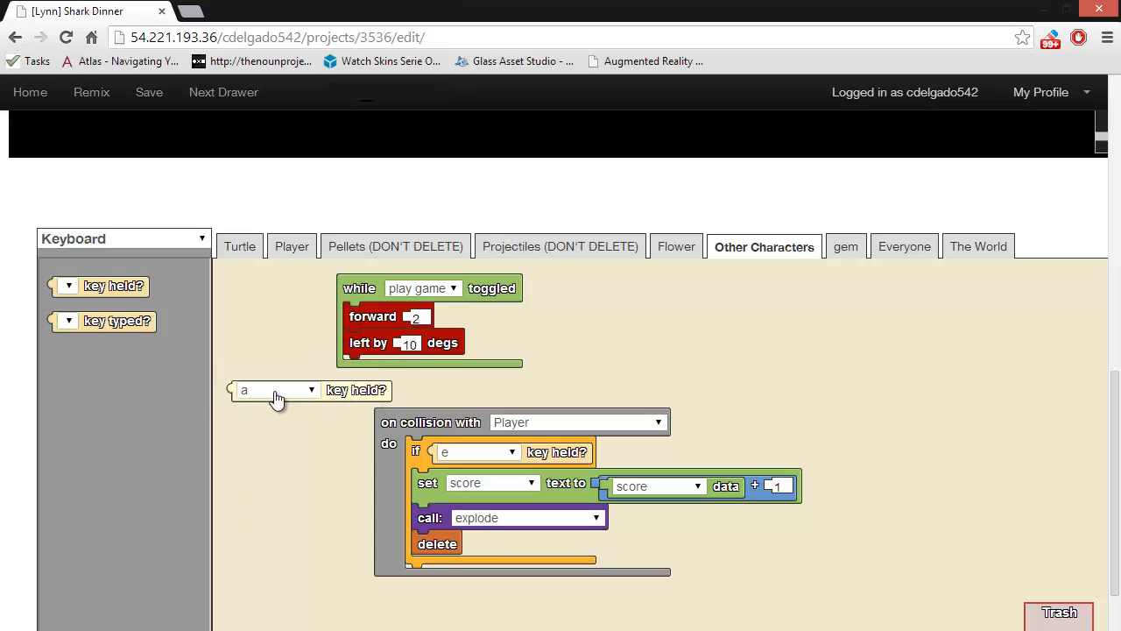
left_click(277, 389)
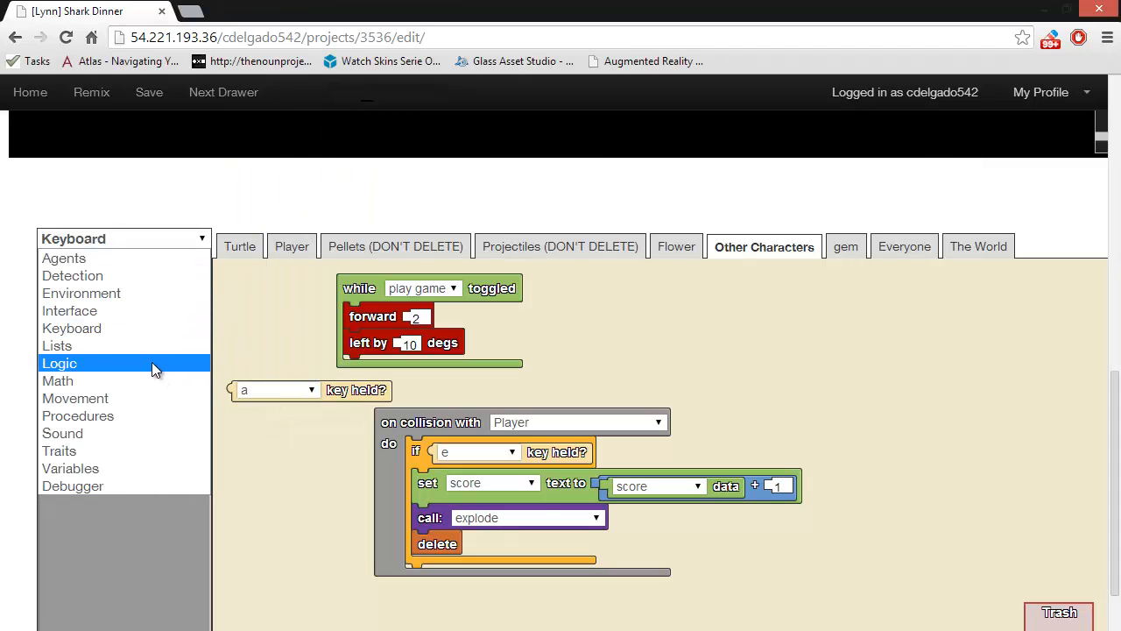
left_click(59, 362)
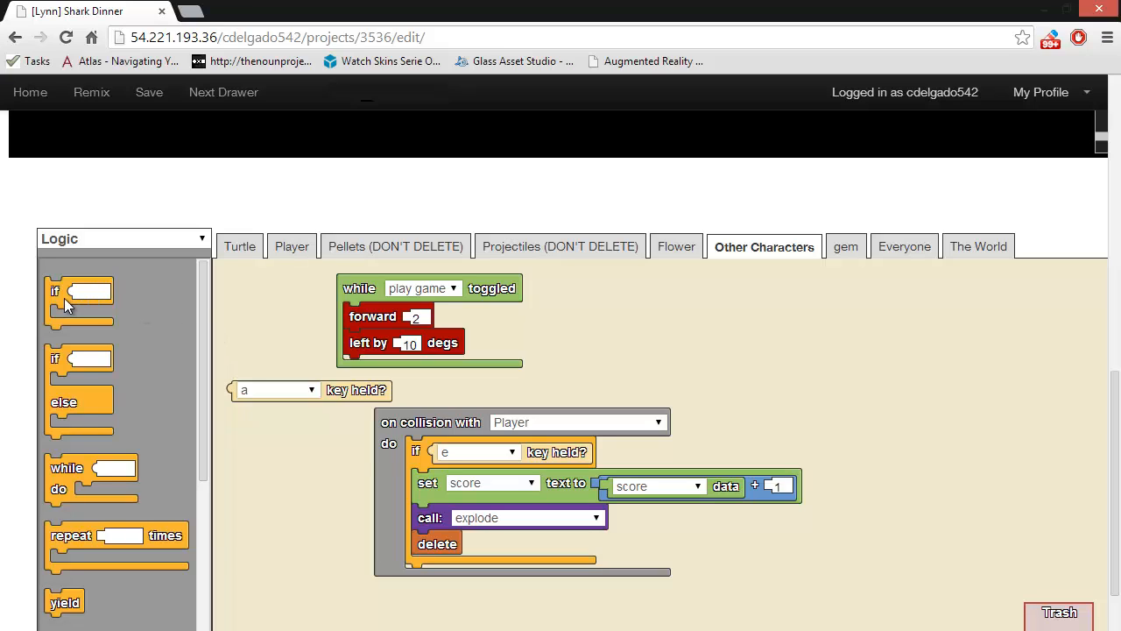
Browse through the Logic block palette and switch to the Math blocks
scroll("down", 3)
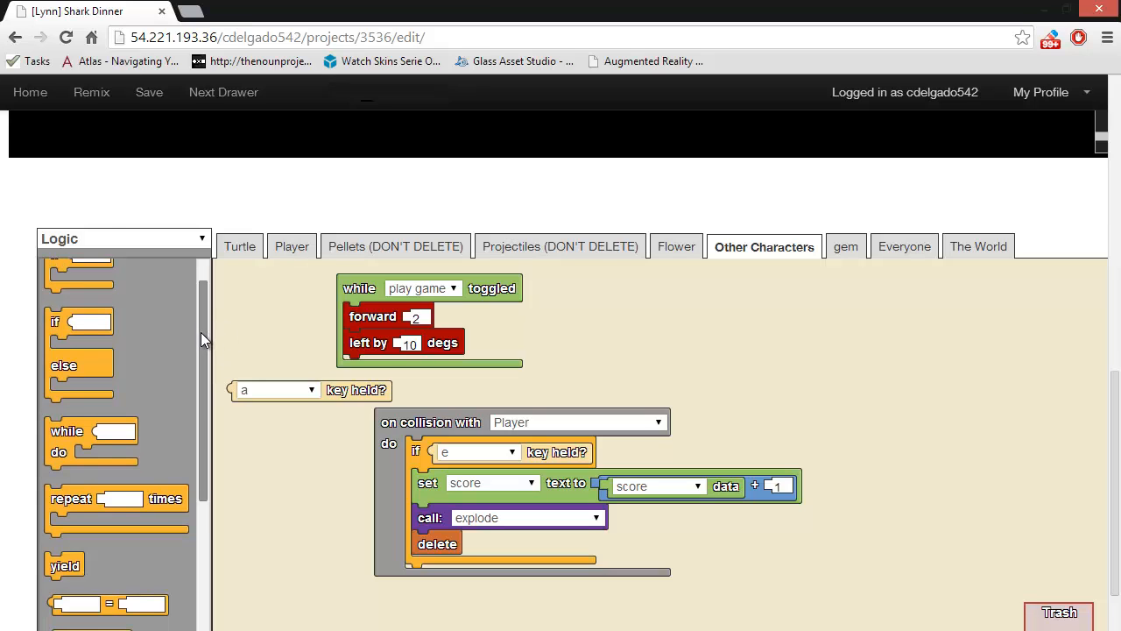
scroll("down", 3)
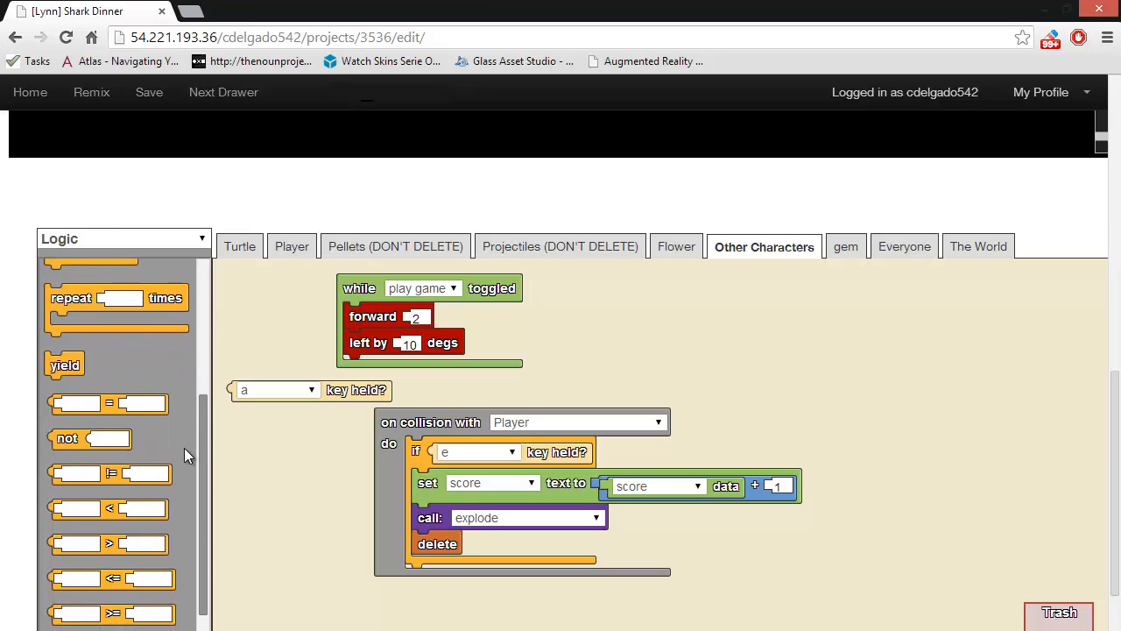
scroll("down", 3)
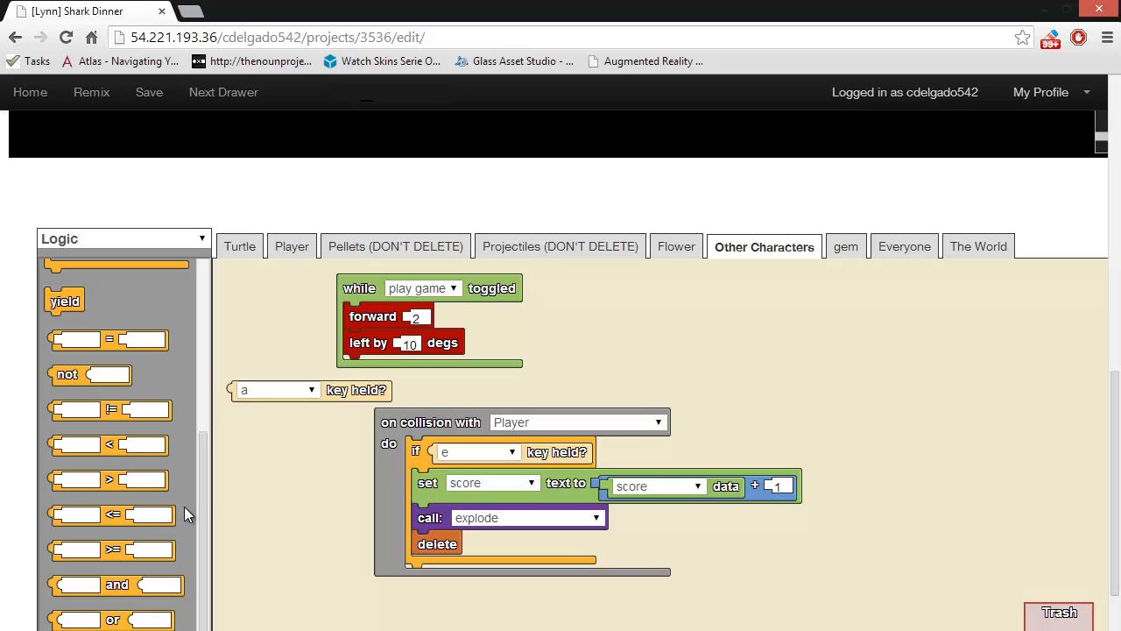
mouse_move(196, 494)
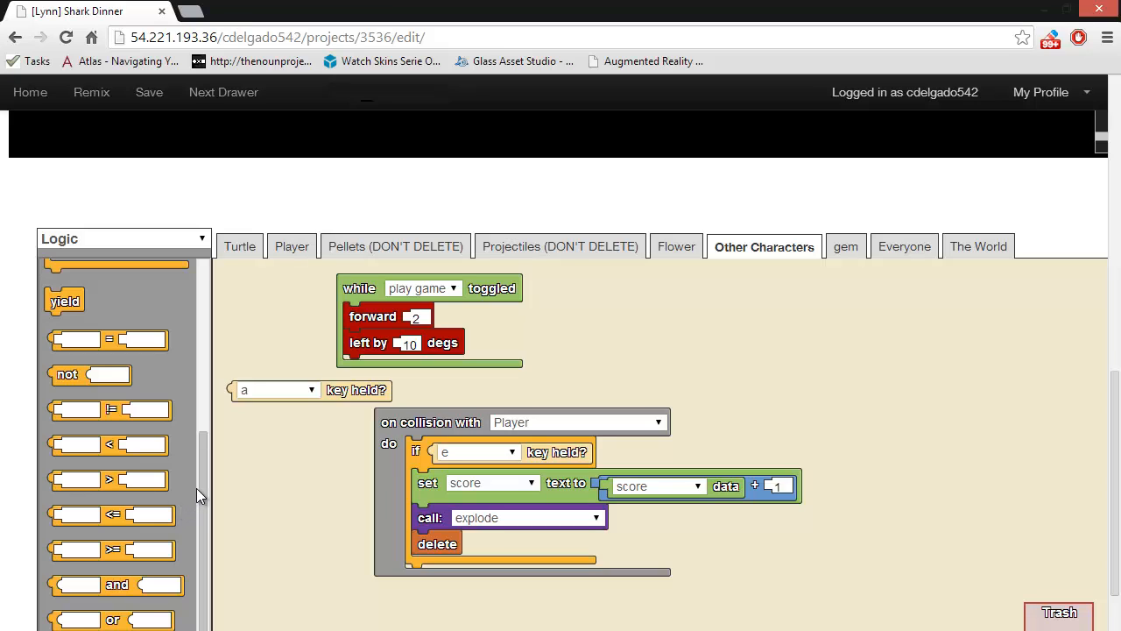
mouse_move(203, 487)
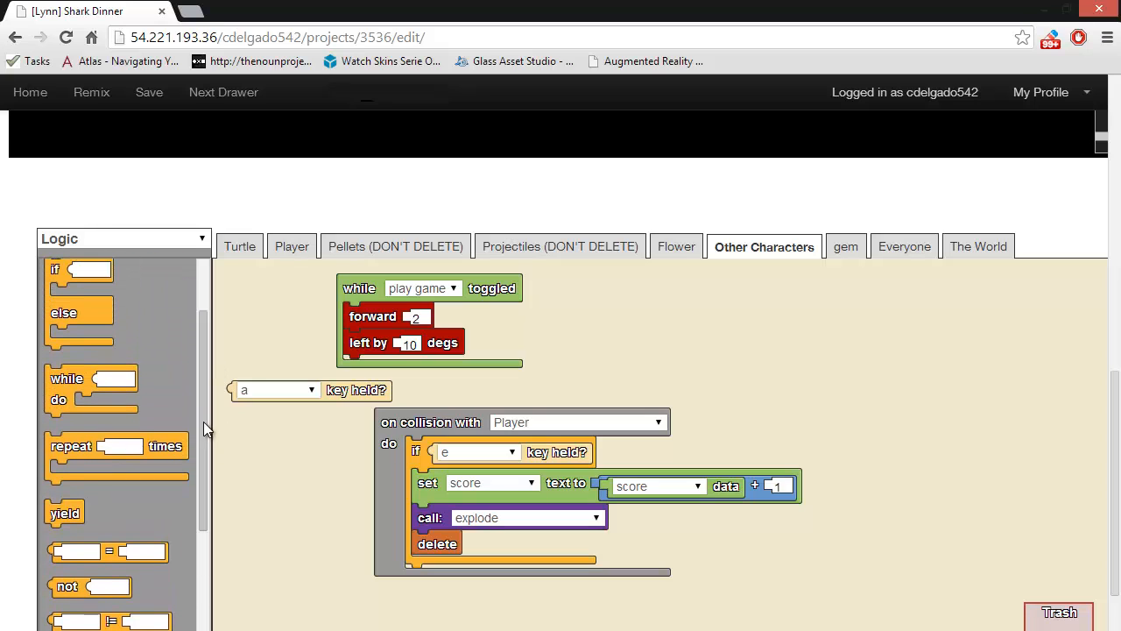
left_click(123, 238)
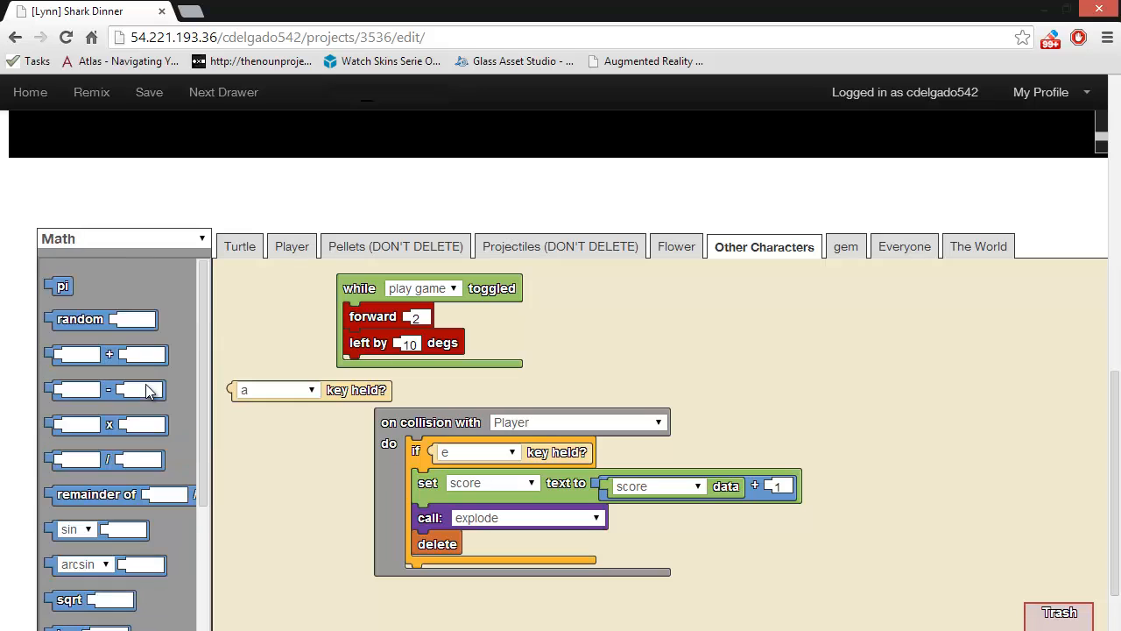
Browse through the Math block palette and reopen the block category list
scroll("down", 3)
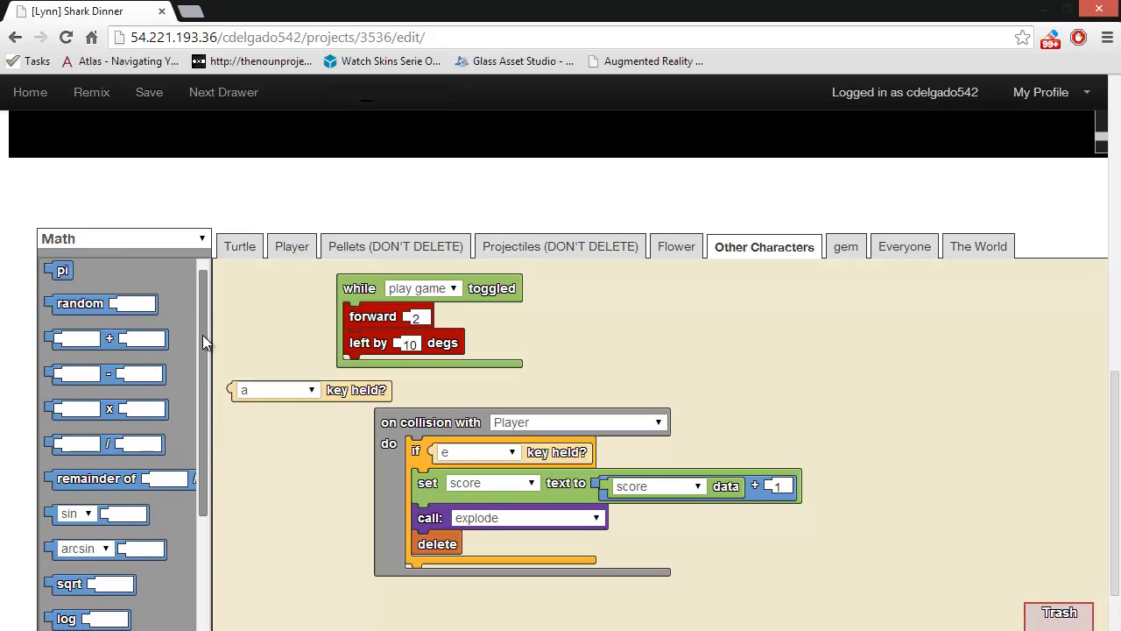
scroll("down", 3)
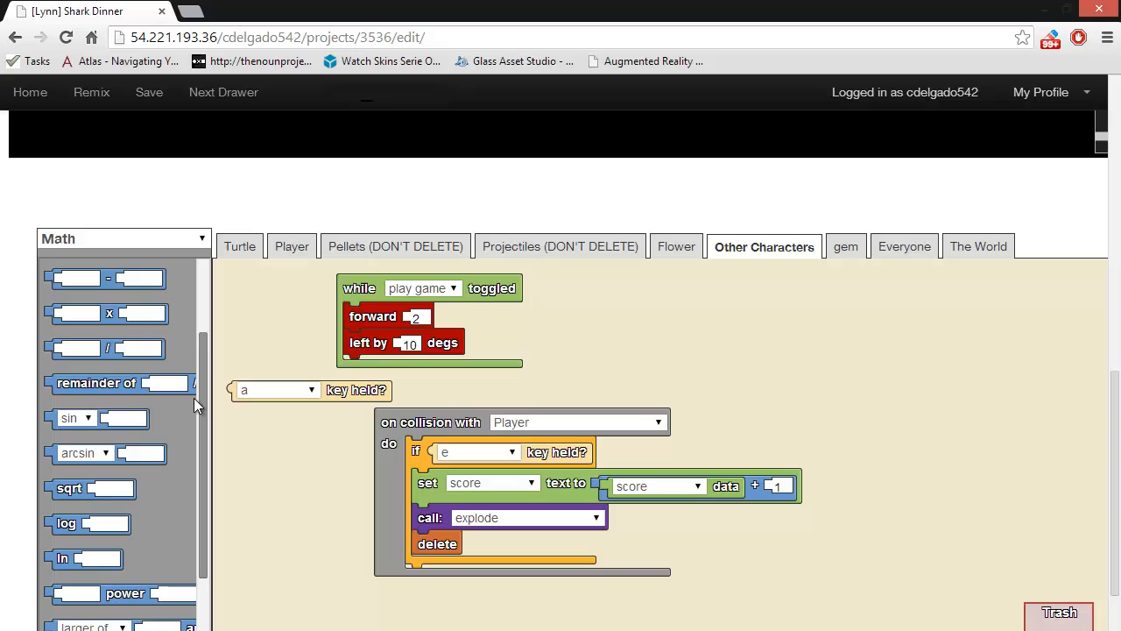
scroll("down", 3)
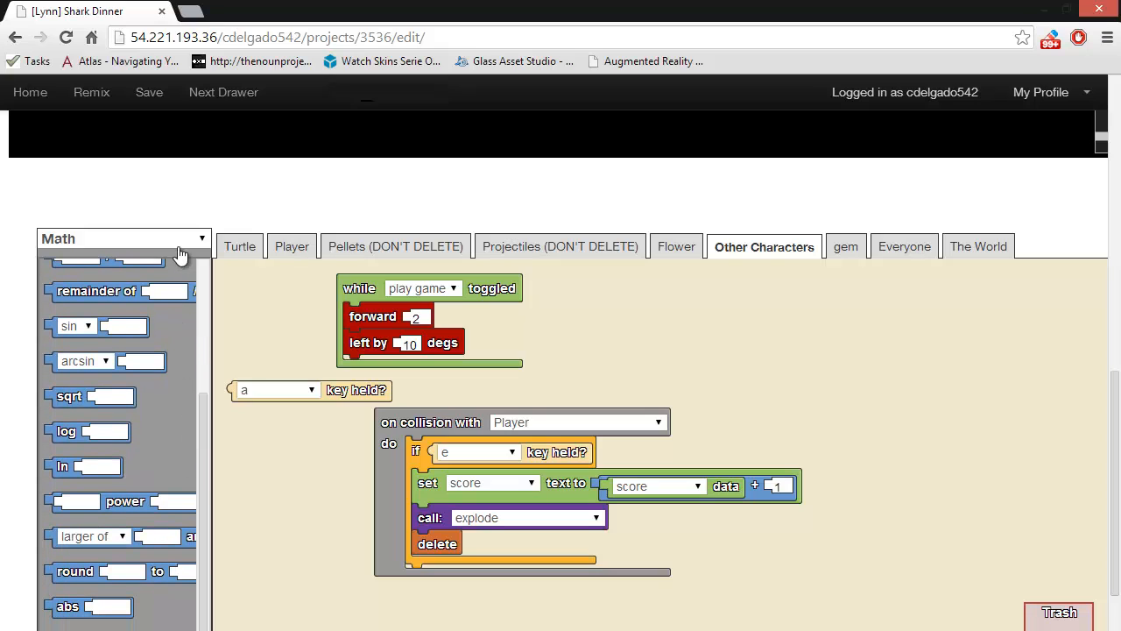
left_click(122, 238)
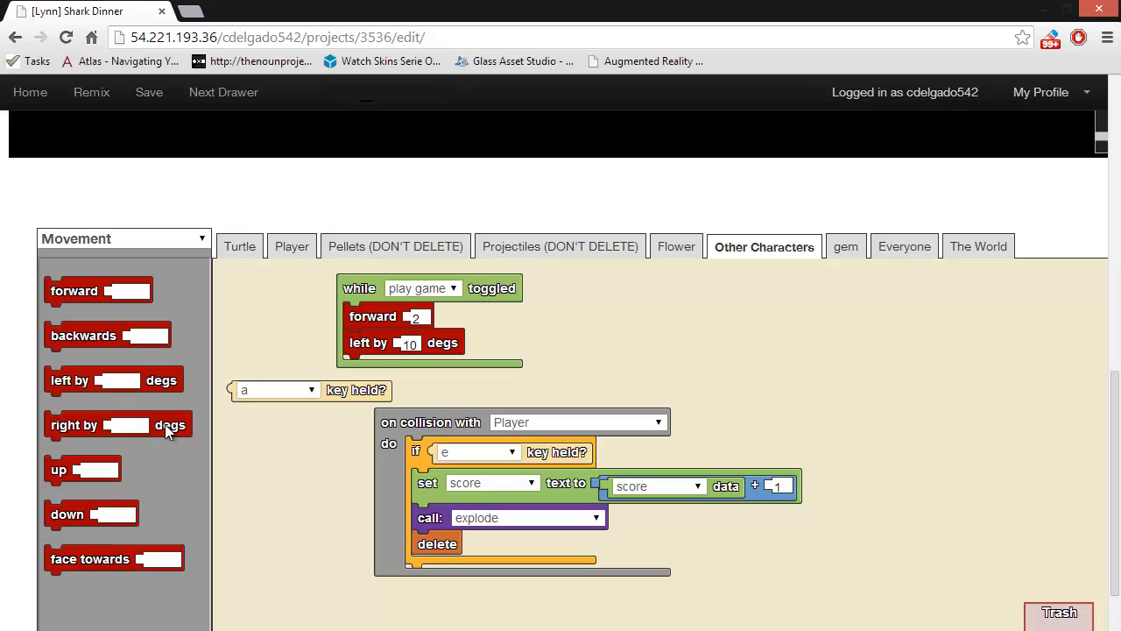
mouse_move(314, 469)
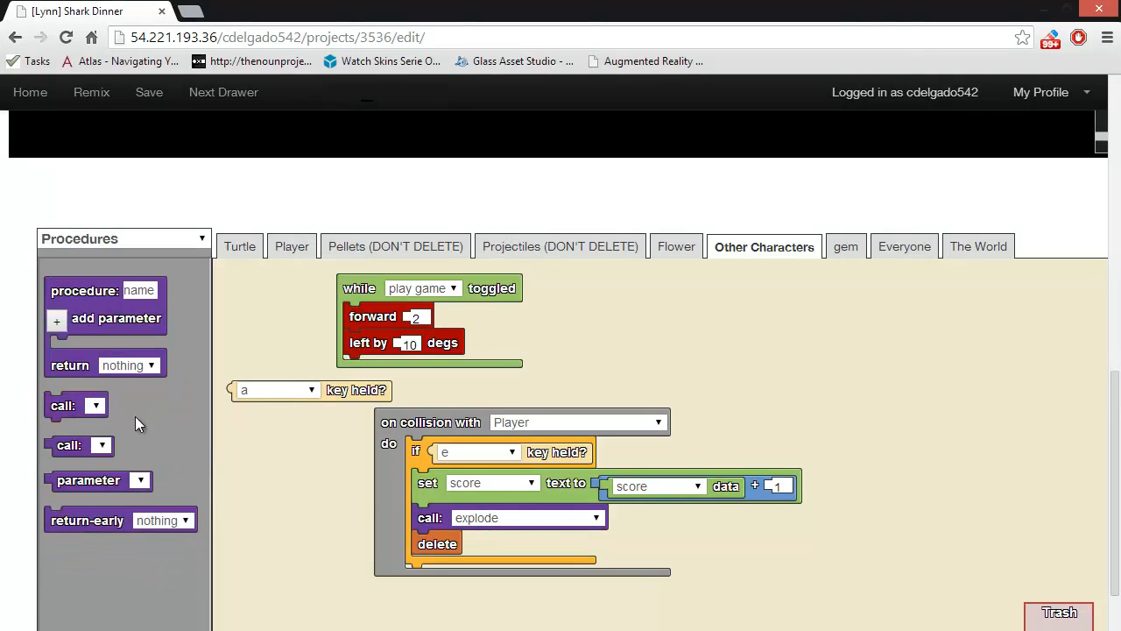
mouse_move(330, 480)
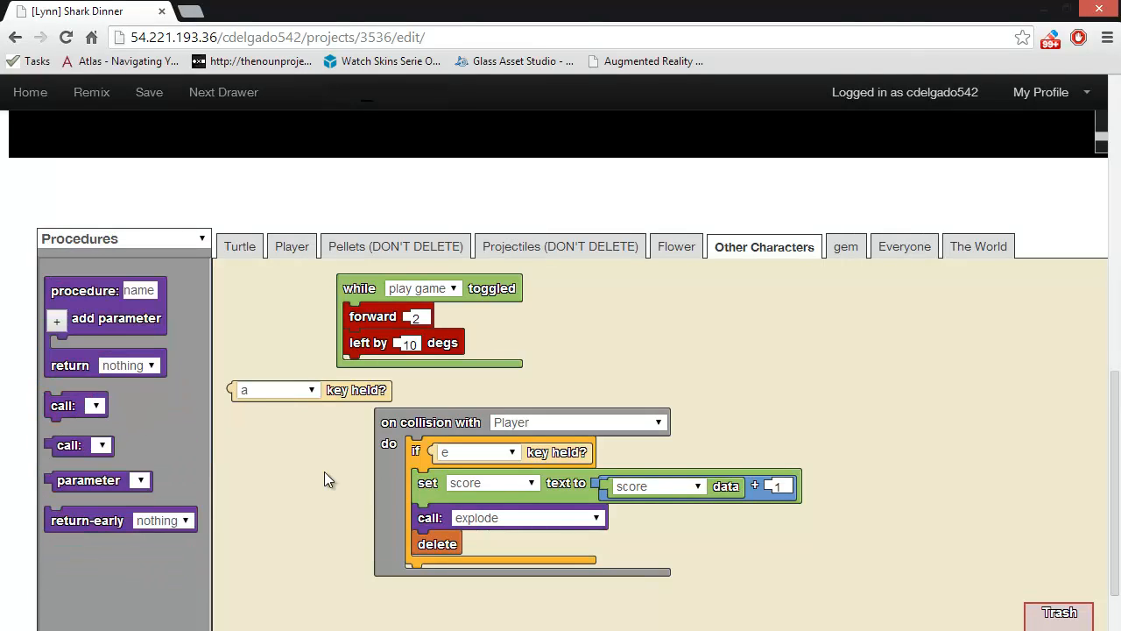
mouse_move(754, 363)
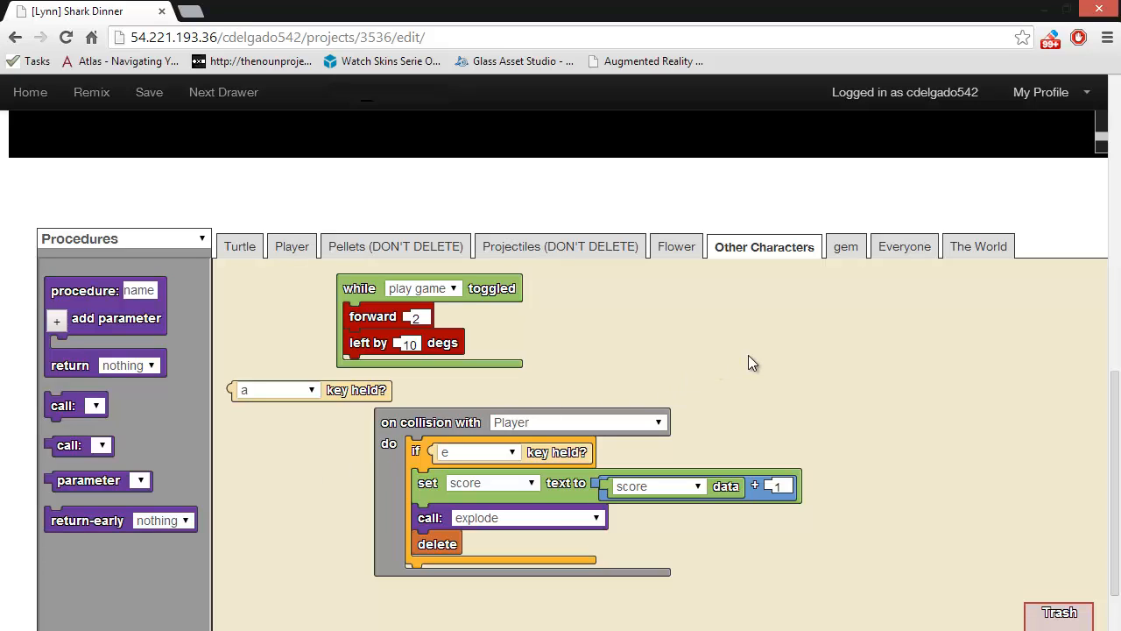
mouse_move(746, 361)
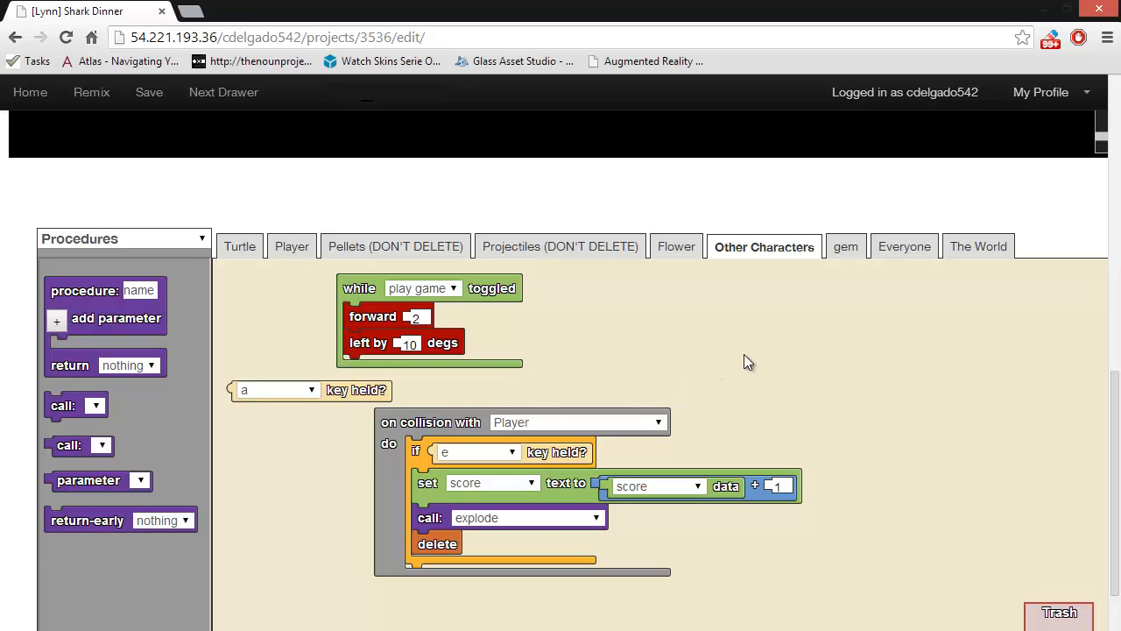
mouse_move(743, 361)
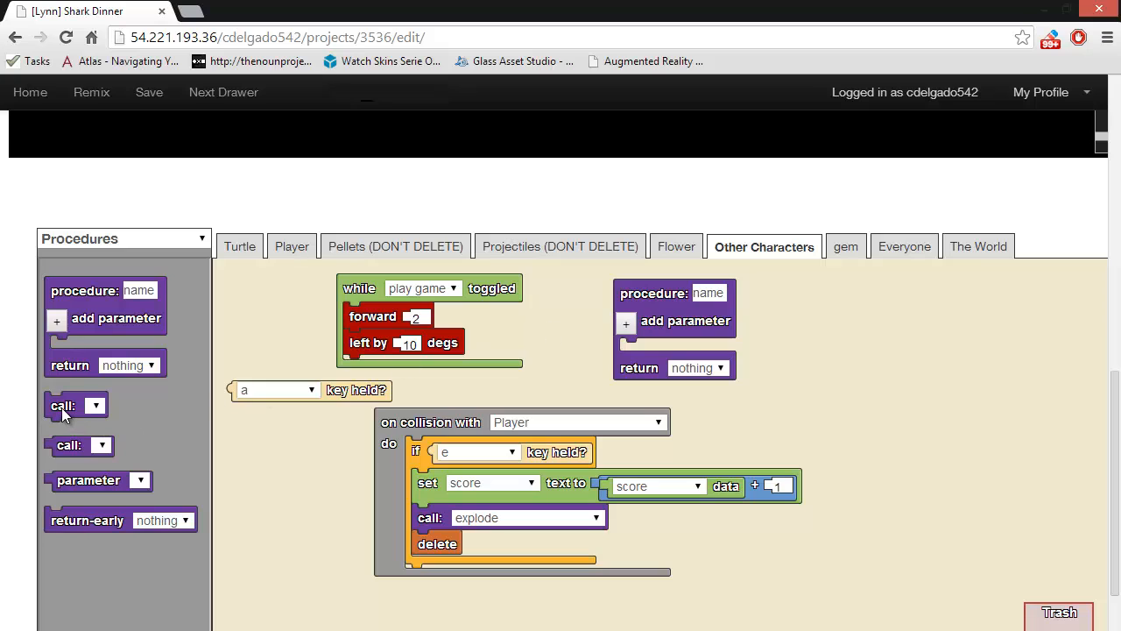
Set the call block's dropdown to the procedure named name
left_click(995, 319)
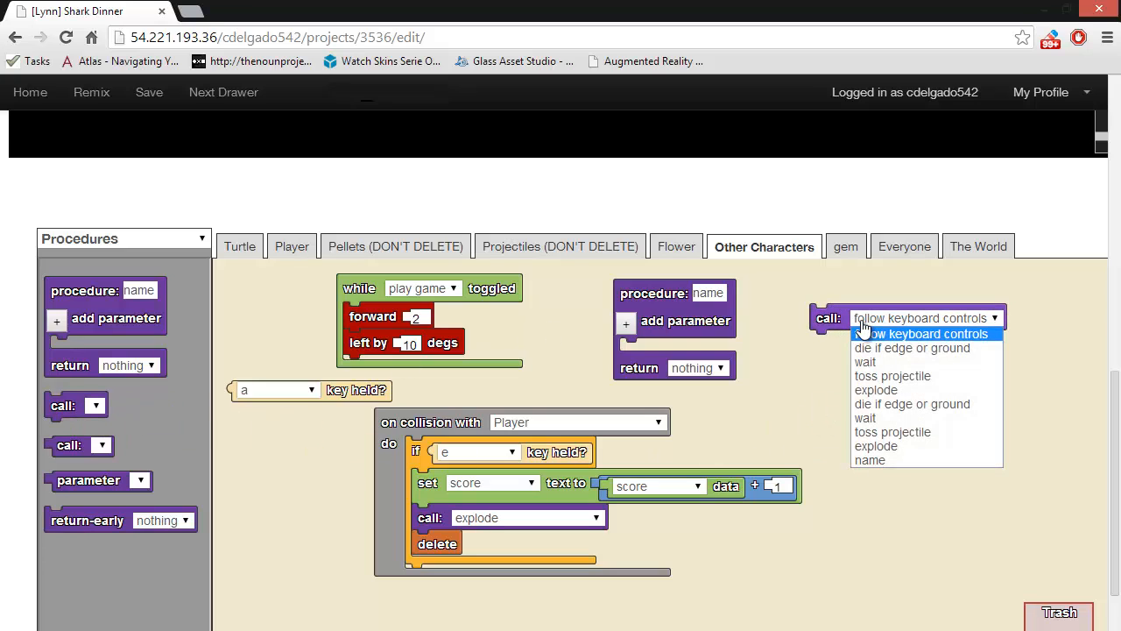
mouse_move(868, 459)
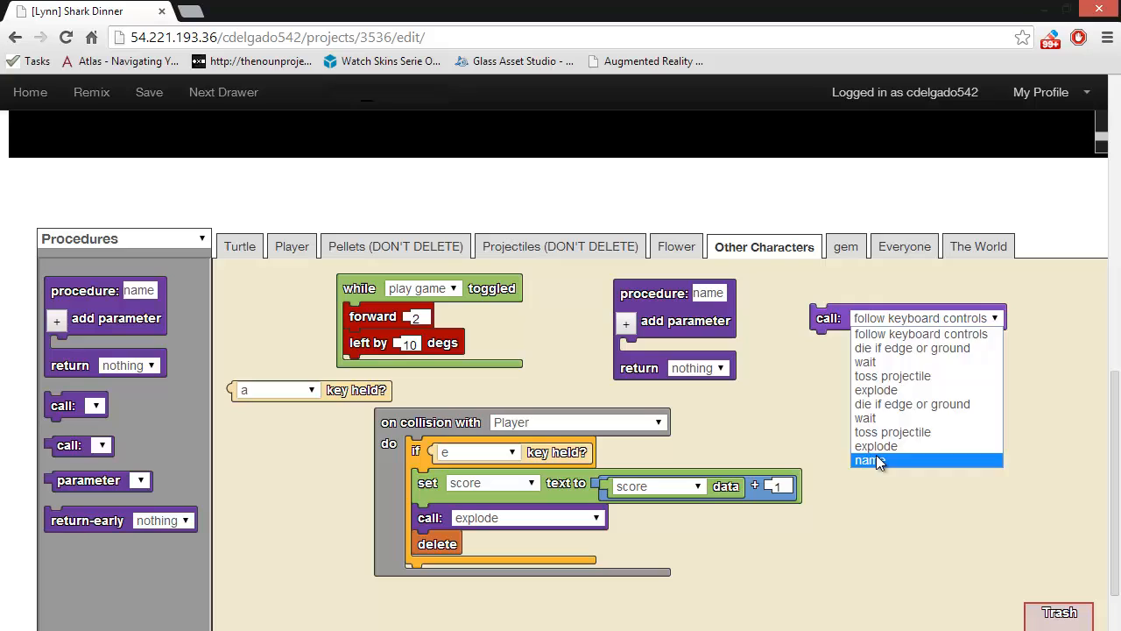
left_click(867, 459)
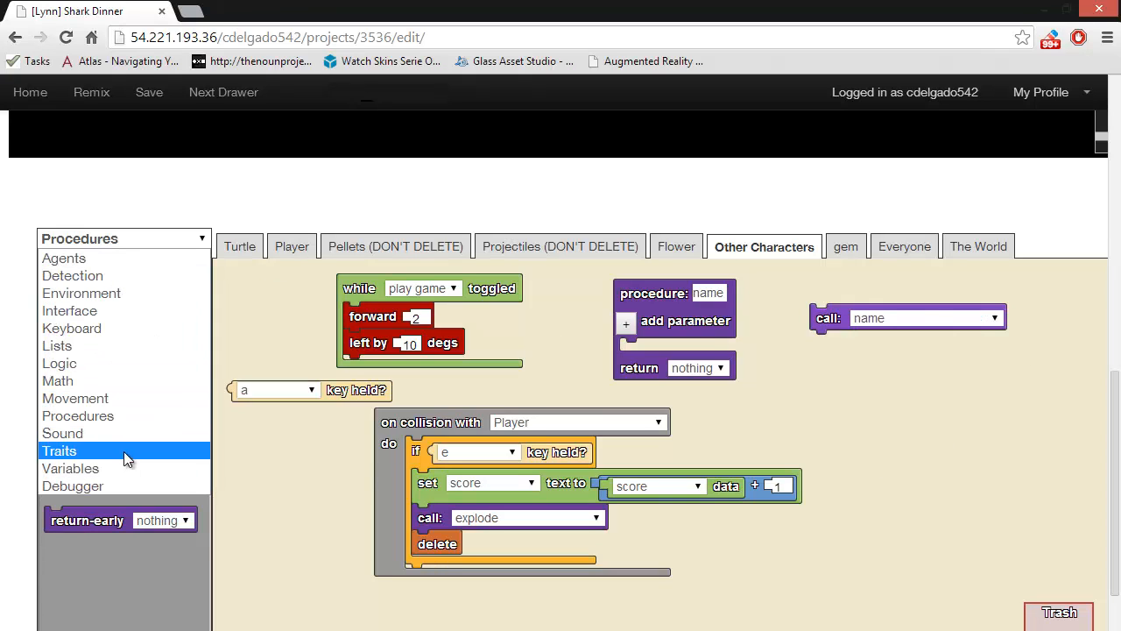
From the Traits drawer add a 'my' block and set it to report color
left_click(59, 451)
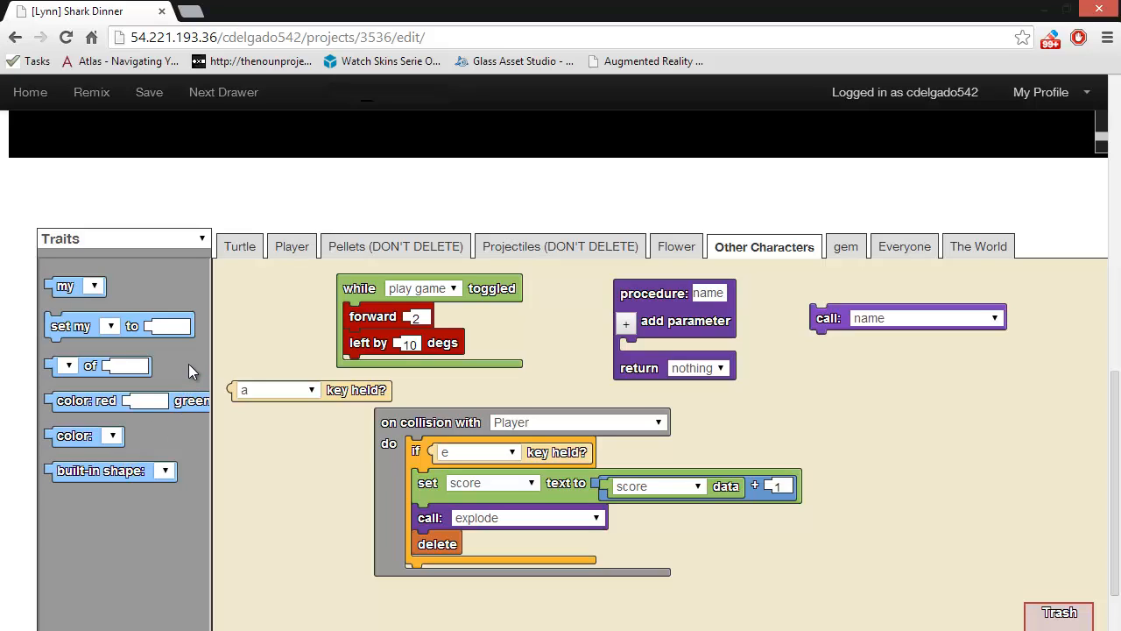
mouse_move(72, 291)
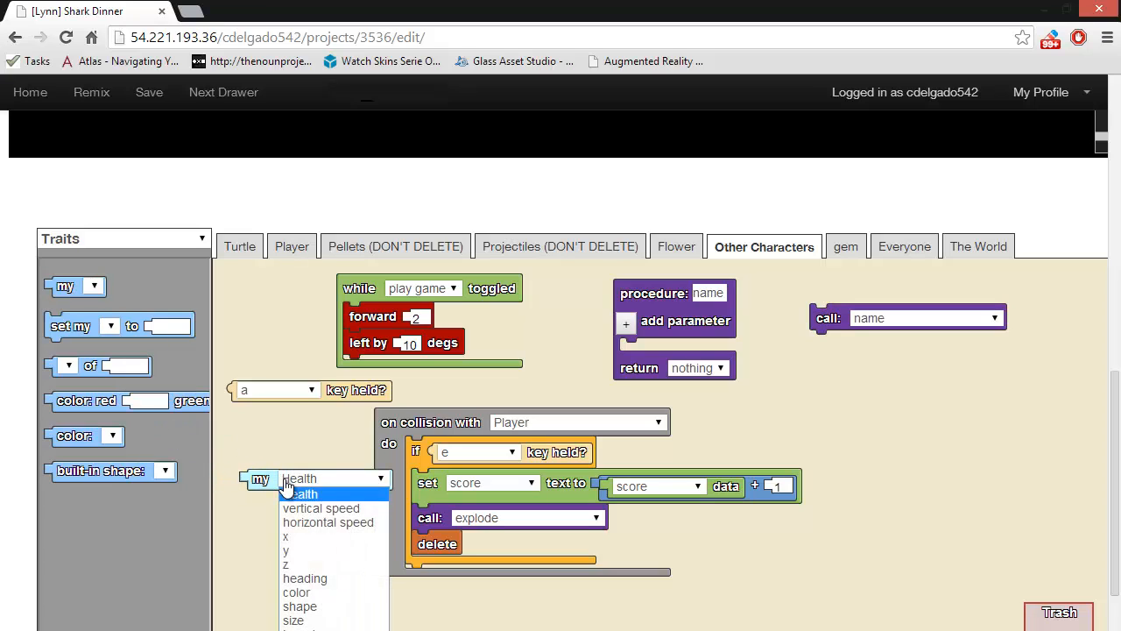
mouse_move(342, 592)
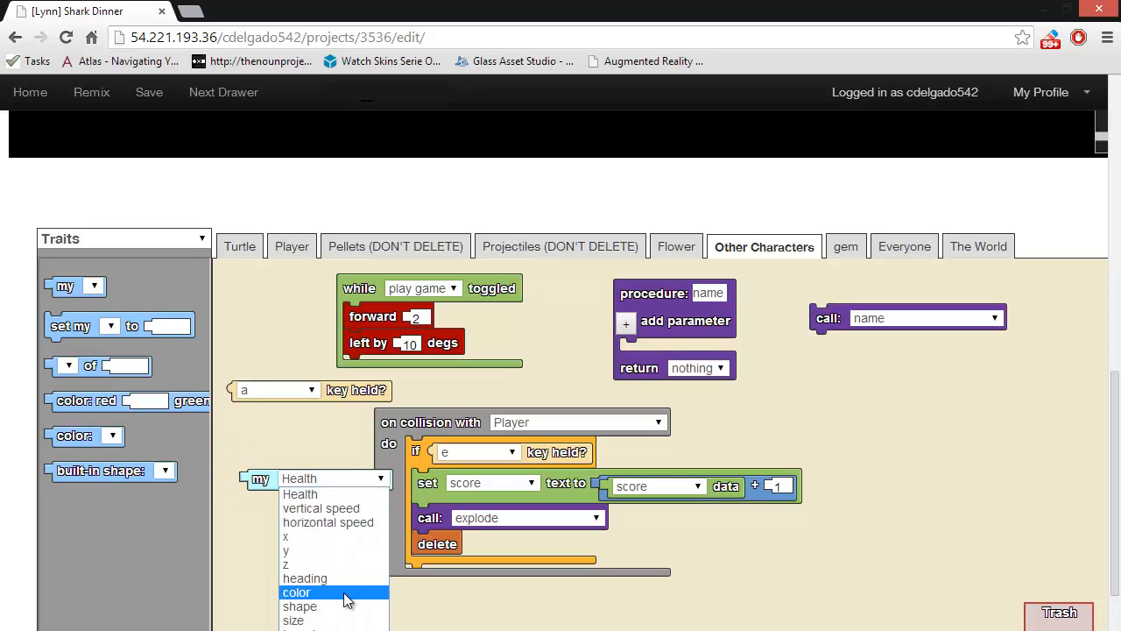
left_click(296, 592)
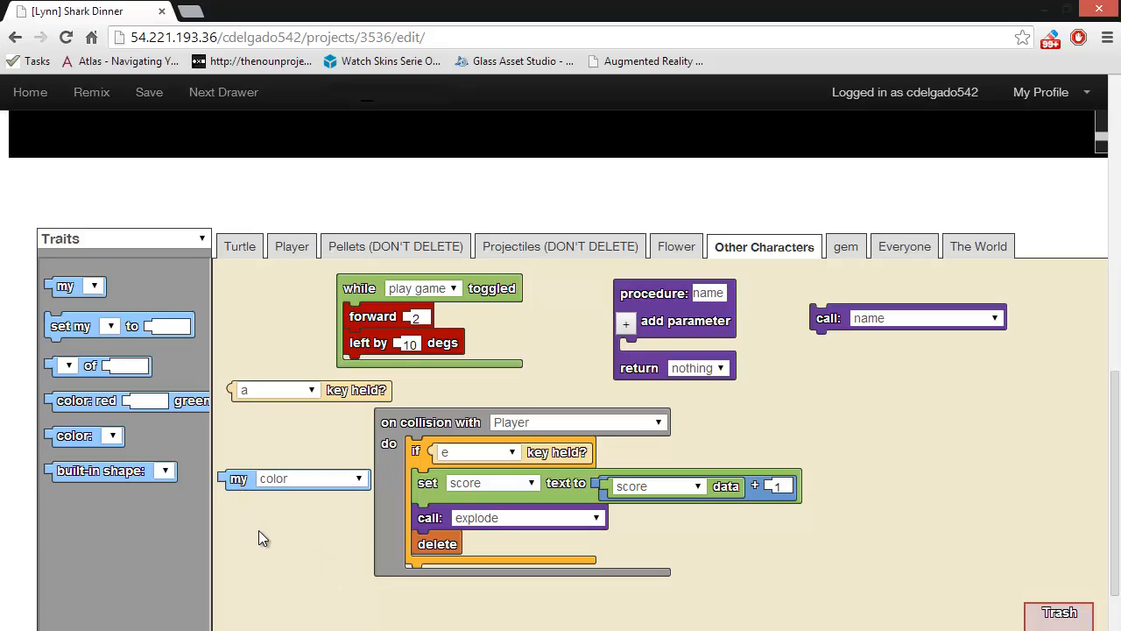
mouse_move(949, 511)
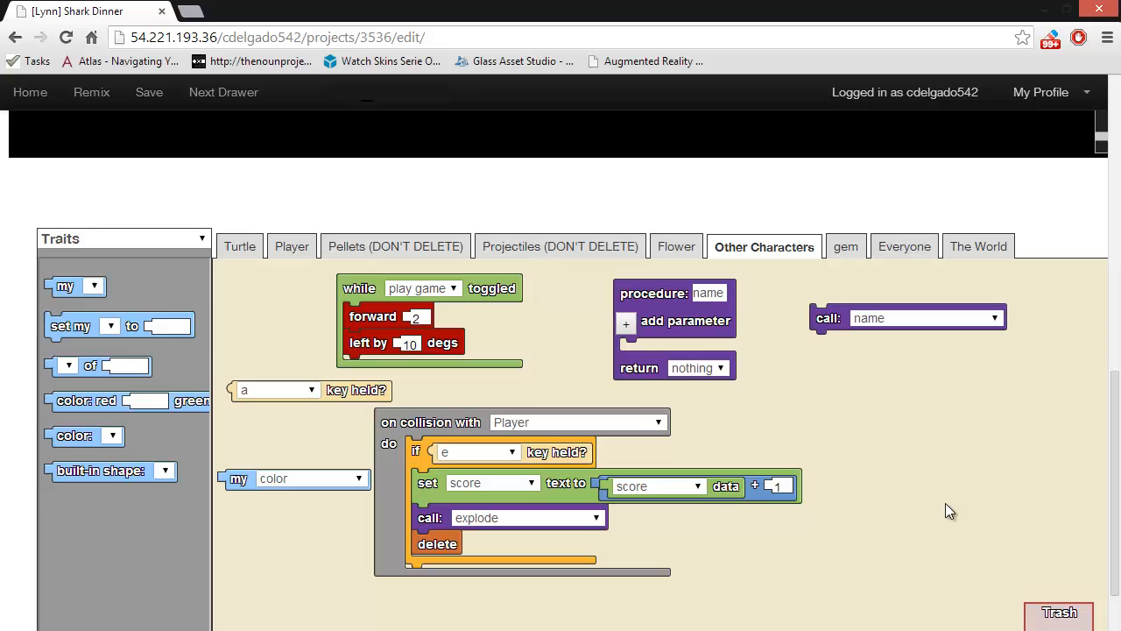